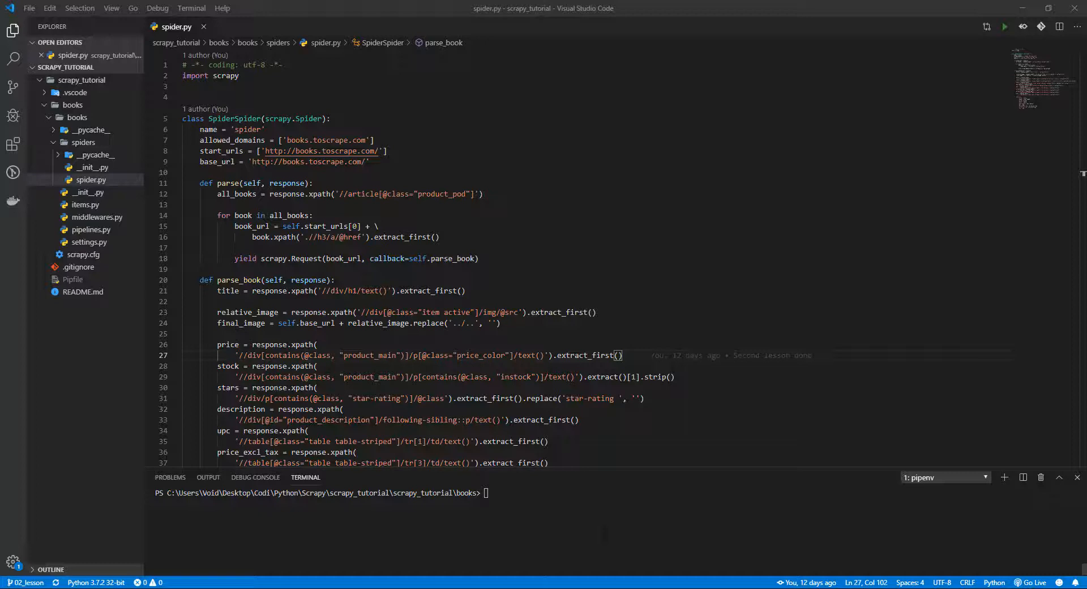
Run 'scrapy crawl spider -o next_page.json' in the integrated terminal
text(scrapy crawl spider -o next_page.json)
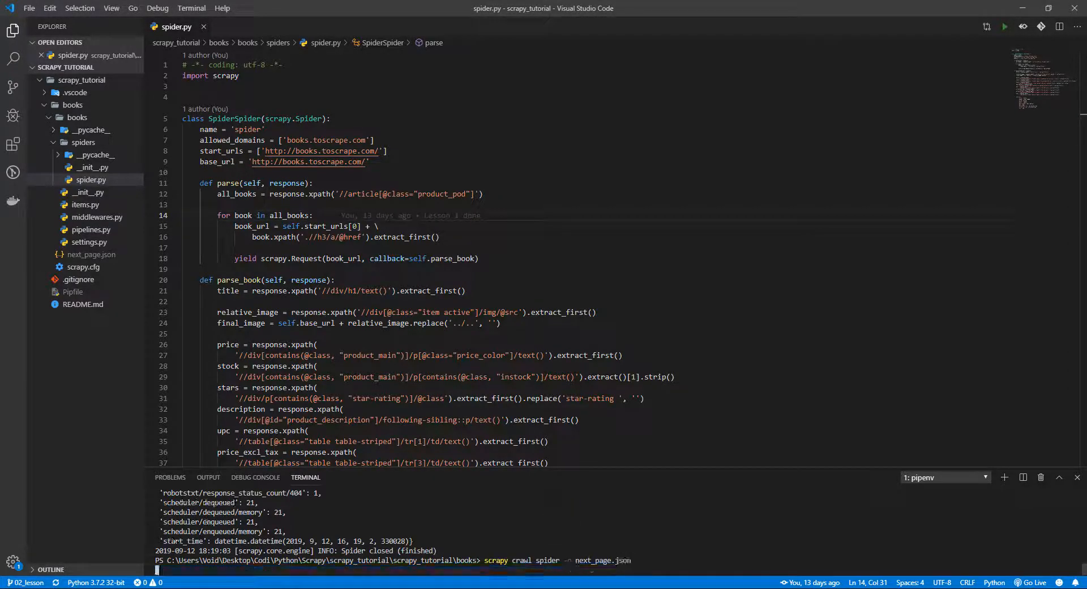
Rerun the crawl and open next_page.json to view the exported book records
key(Return)
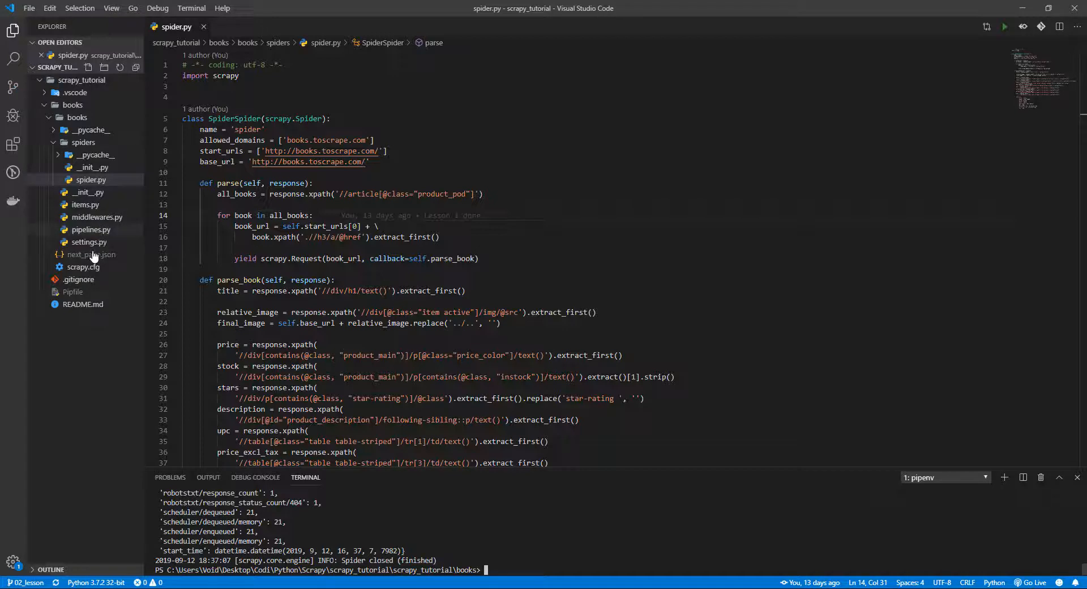
click(92, 255)
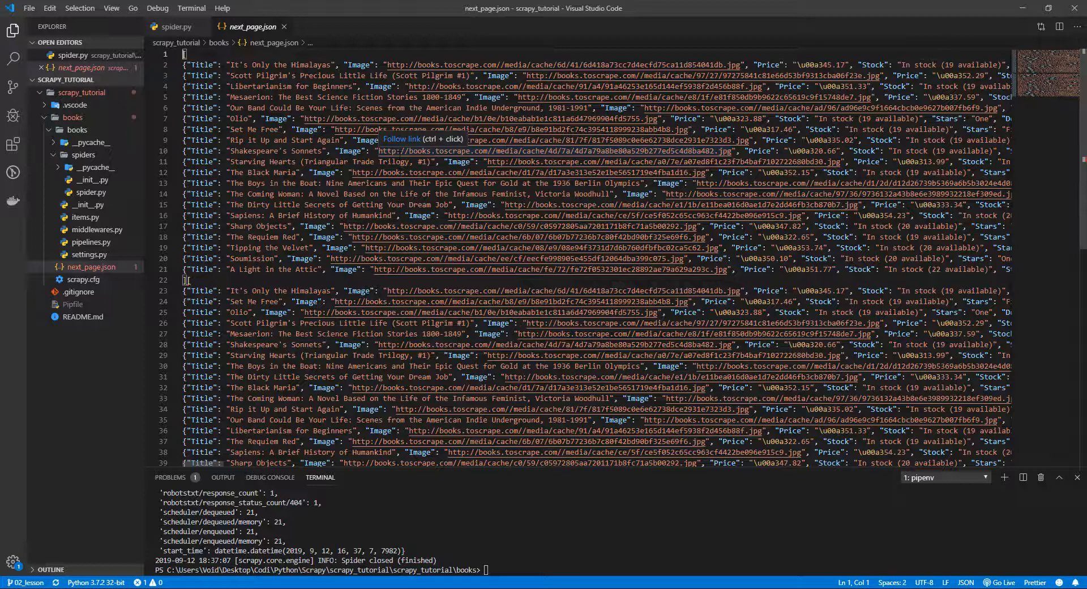
click(176, 27)
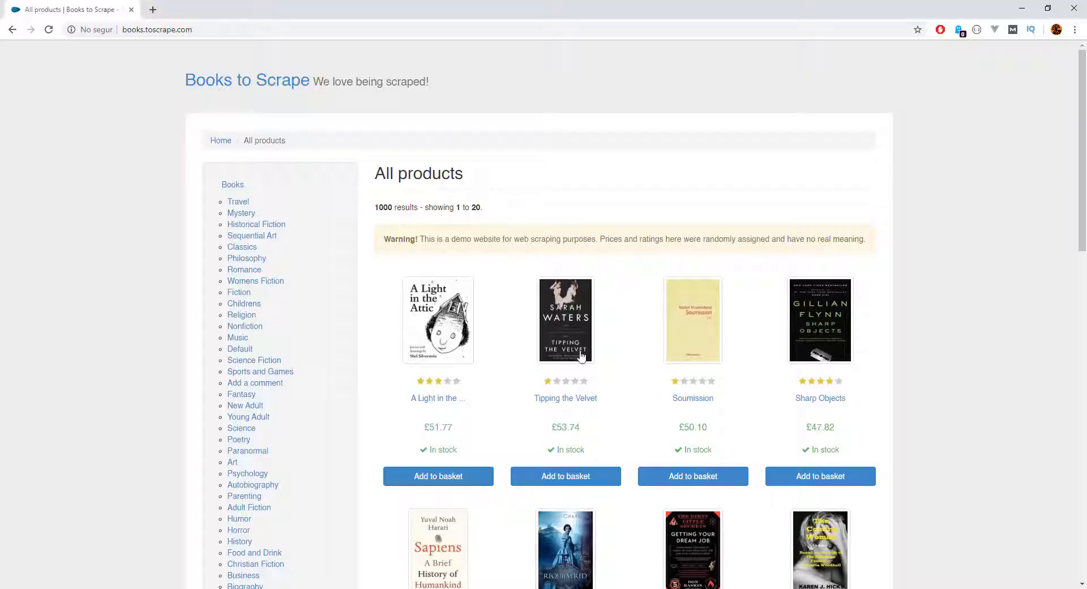
Scroll to the bottom of the Books to Scrape page to reach the next link
scroll(down, 3)
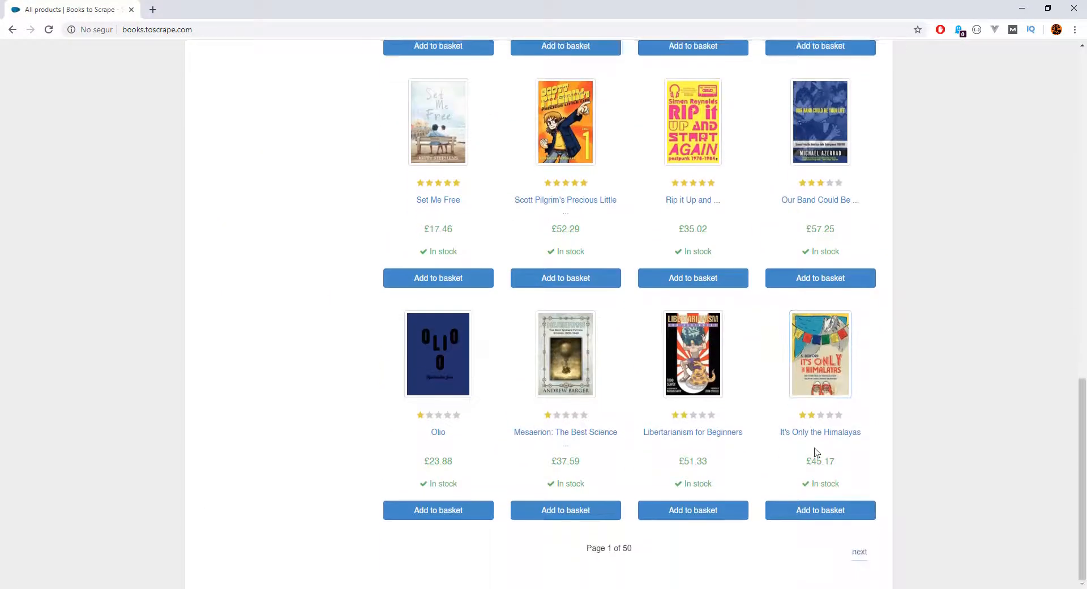
mouse_move(859, 552)
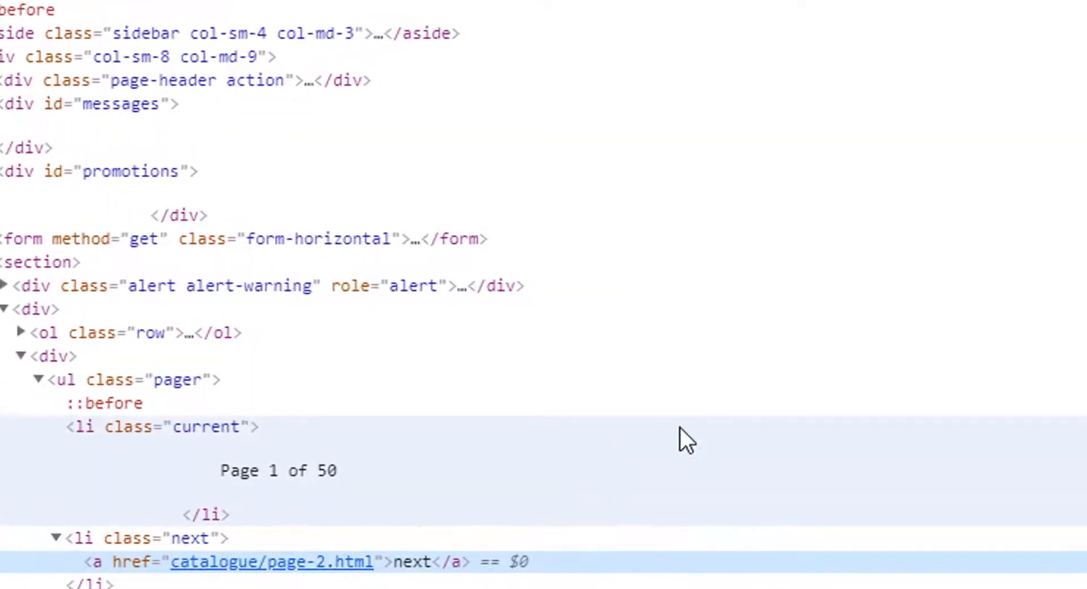
scroll(down, 3)
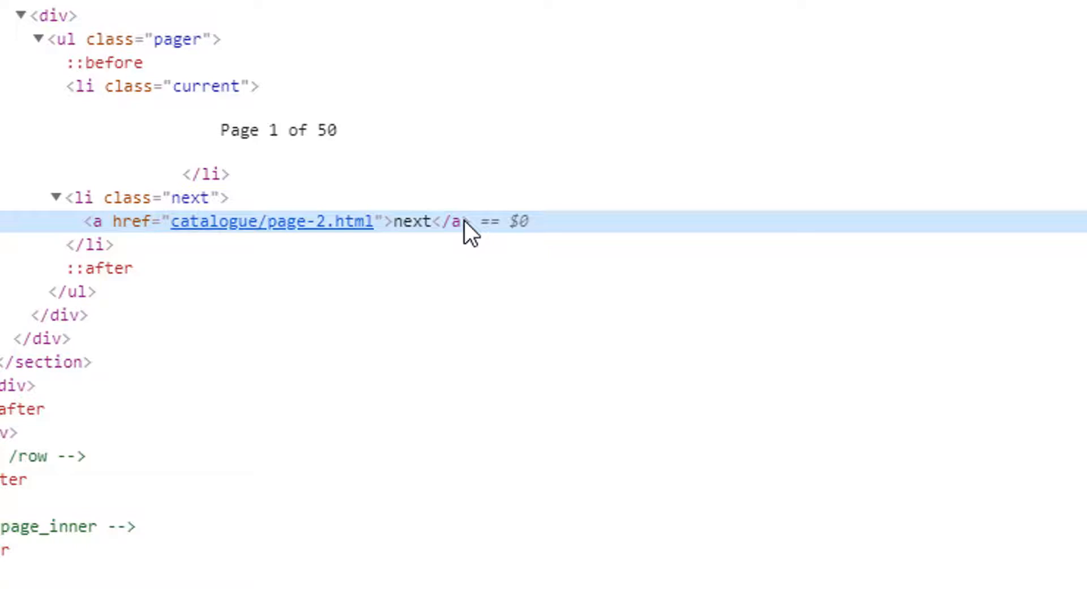
mouse_move(426, 208)
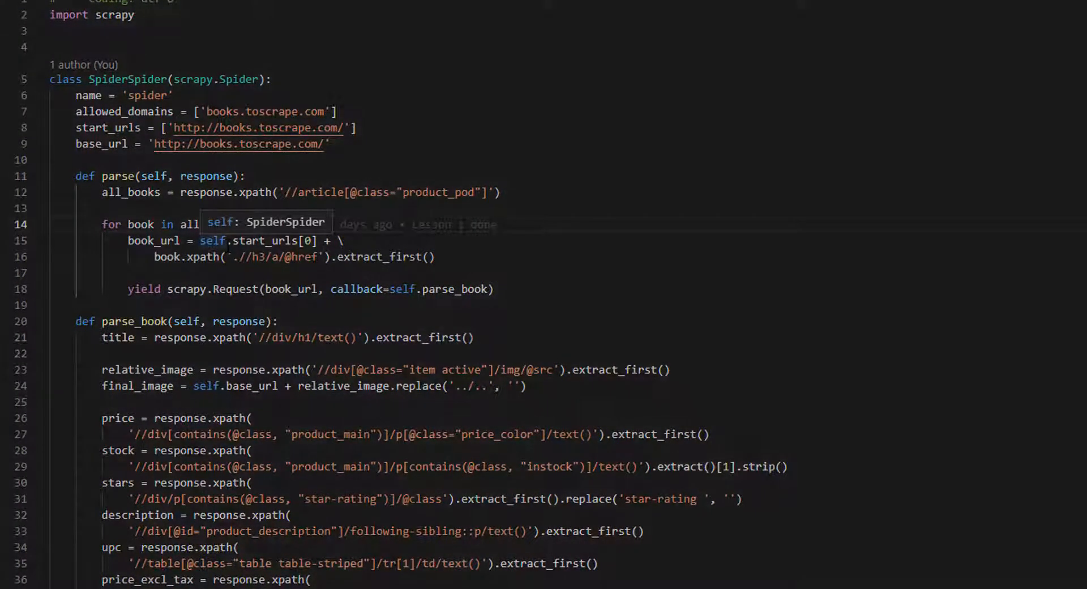
key(Enter)
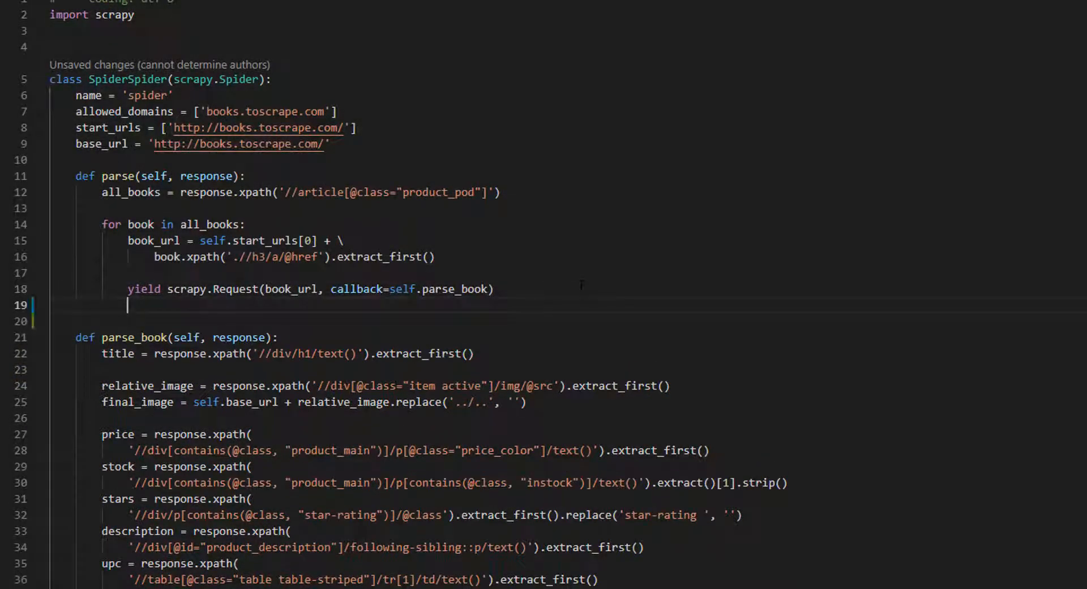
key(enter)
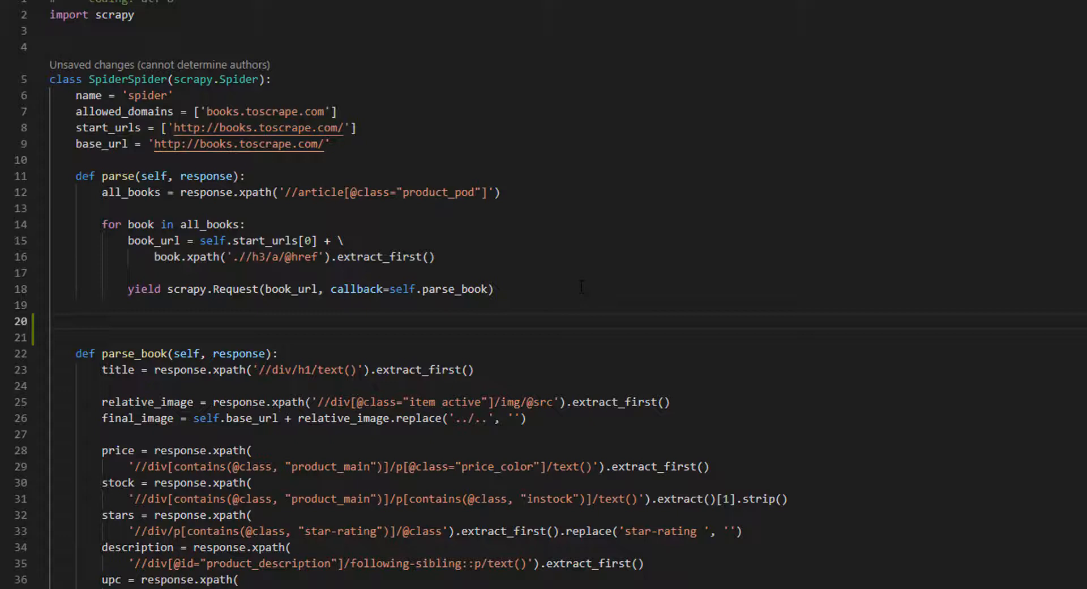
text(next_page_par)
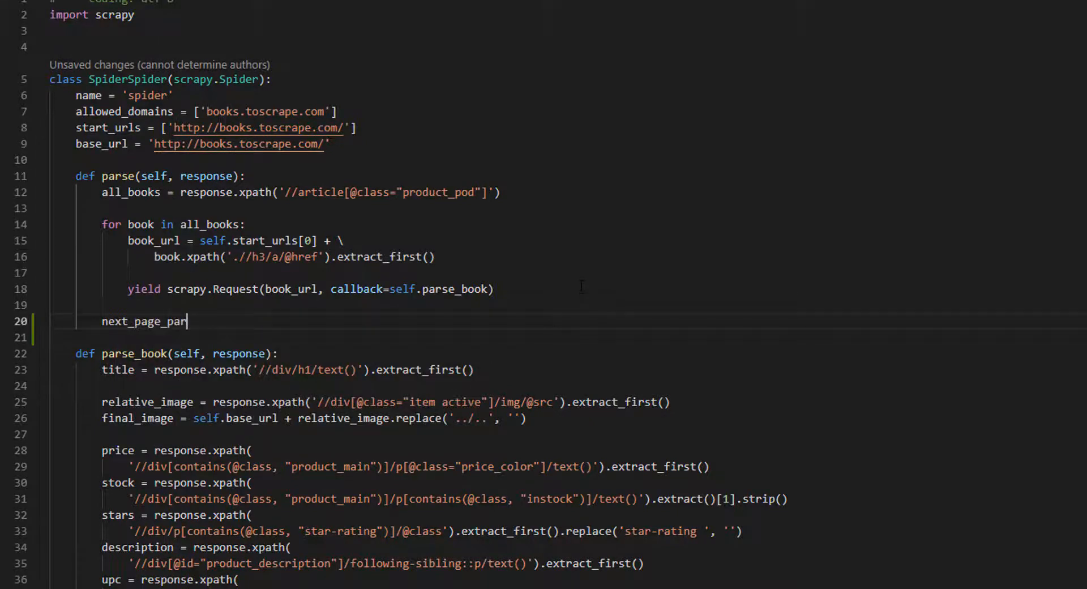
text(tial_url =)
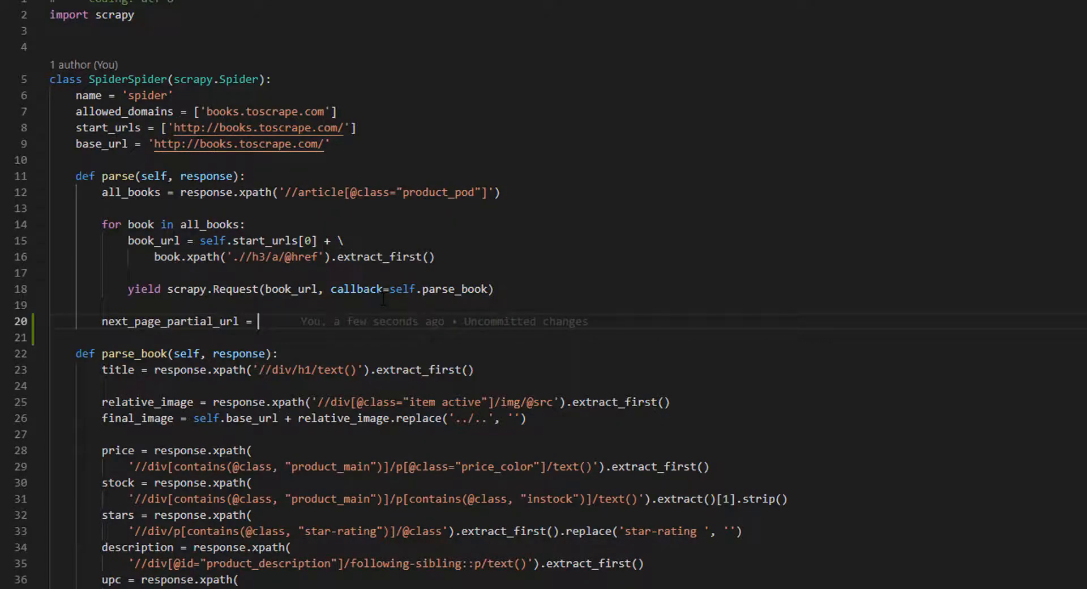
text(response.xpath(''))
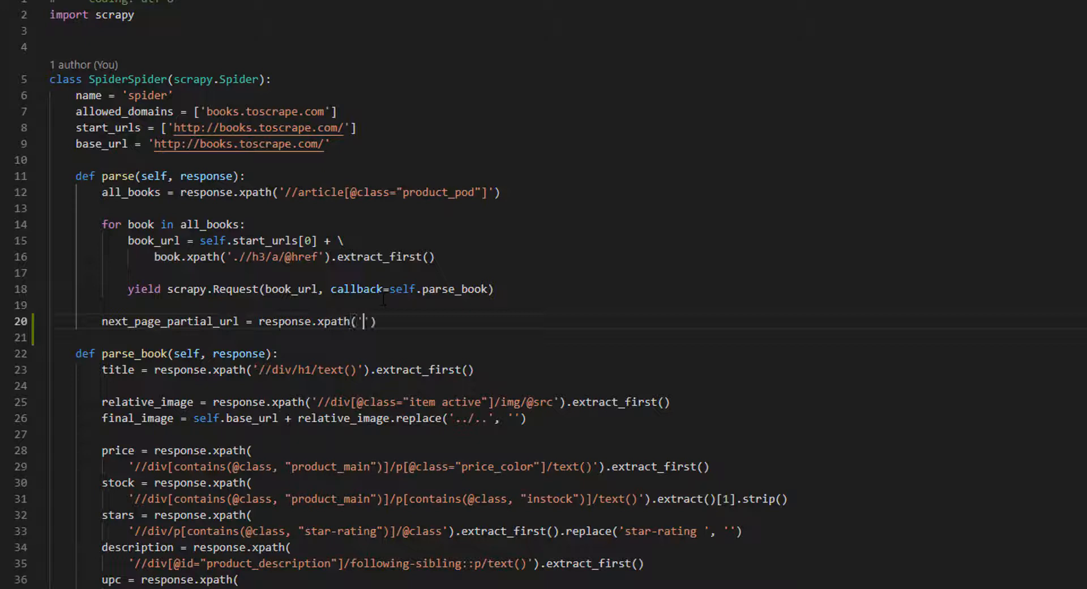
text(//li)
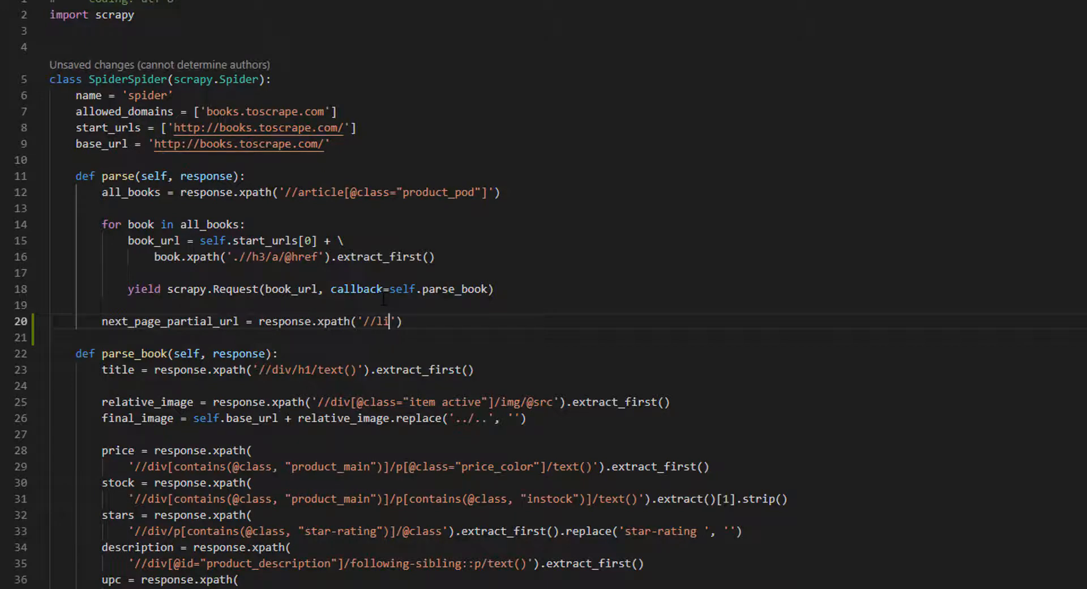
text([)
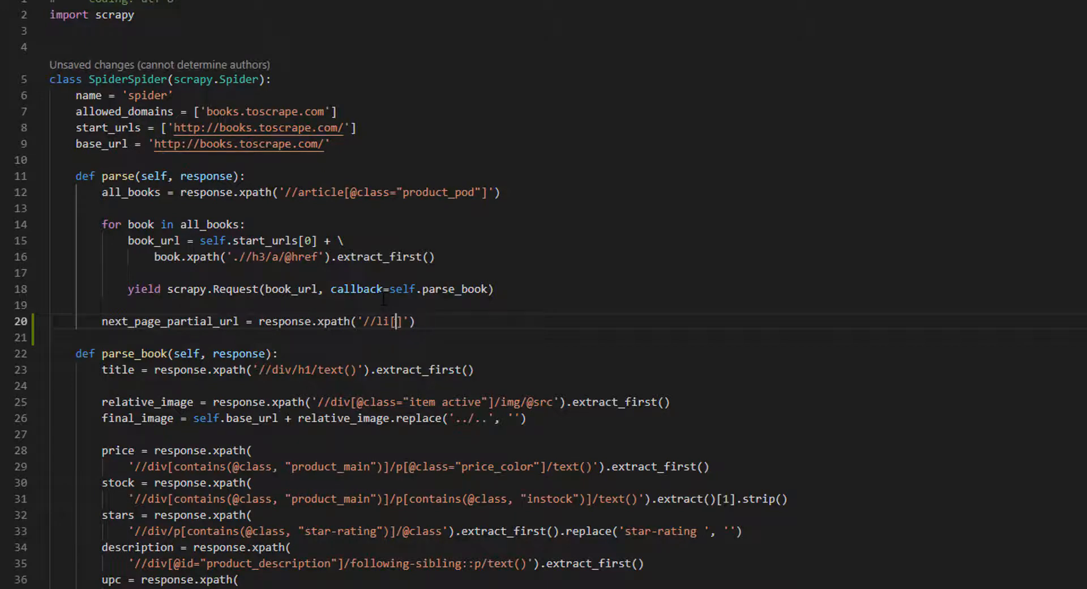
text(@class="next")
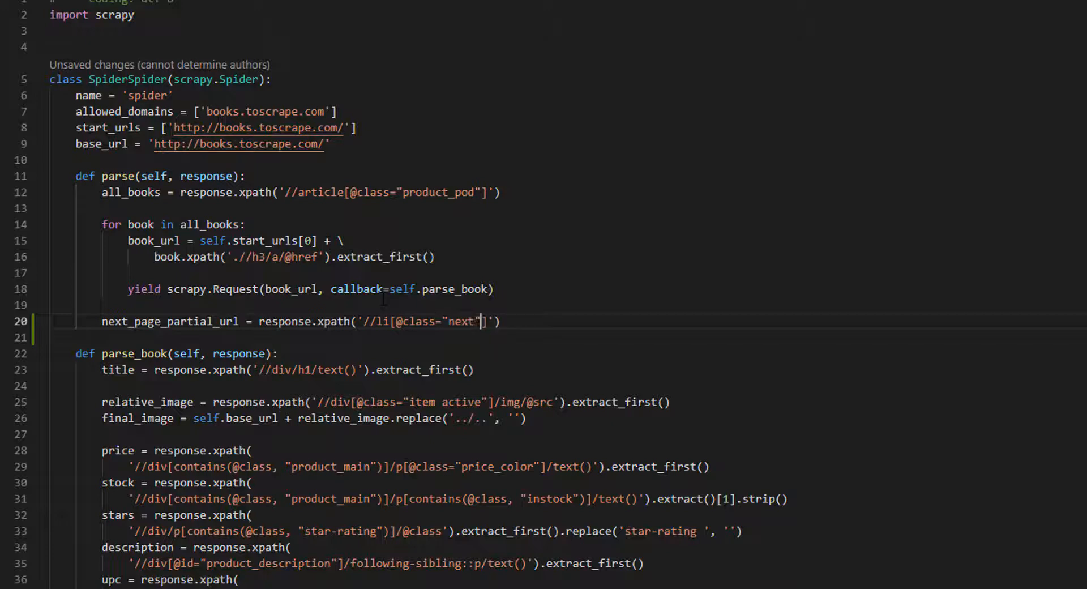
text(]/a/@href)
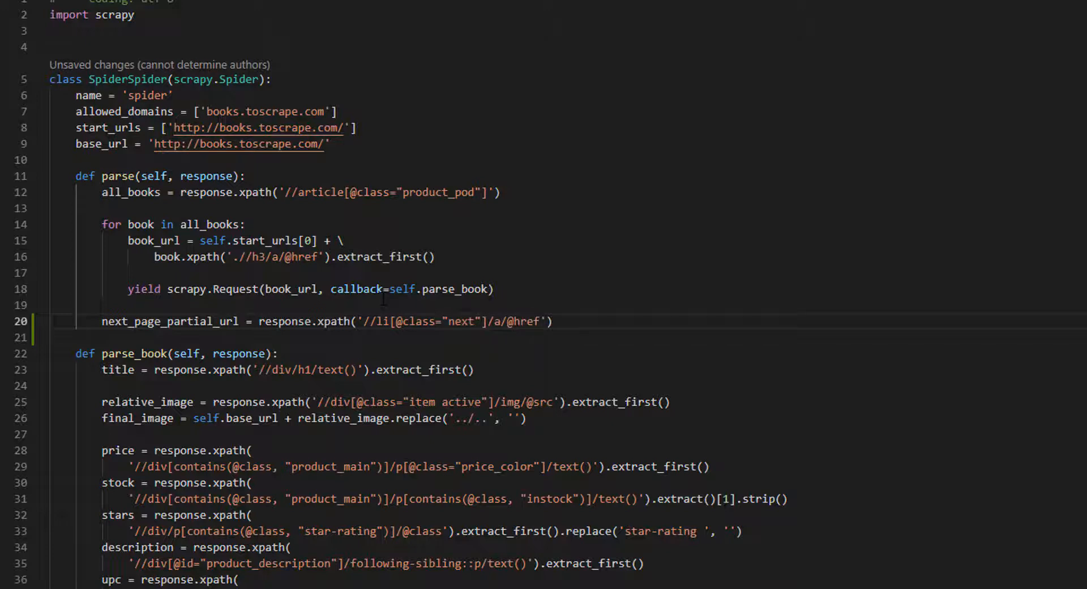
text(.extract_first()
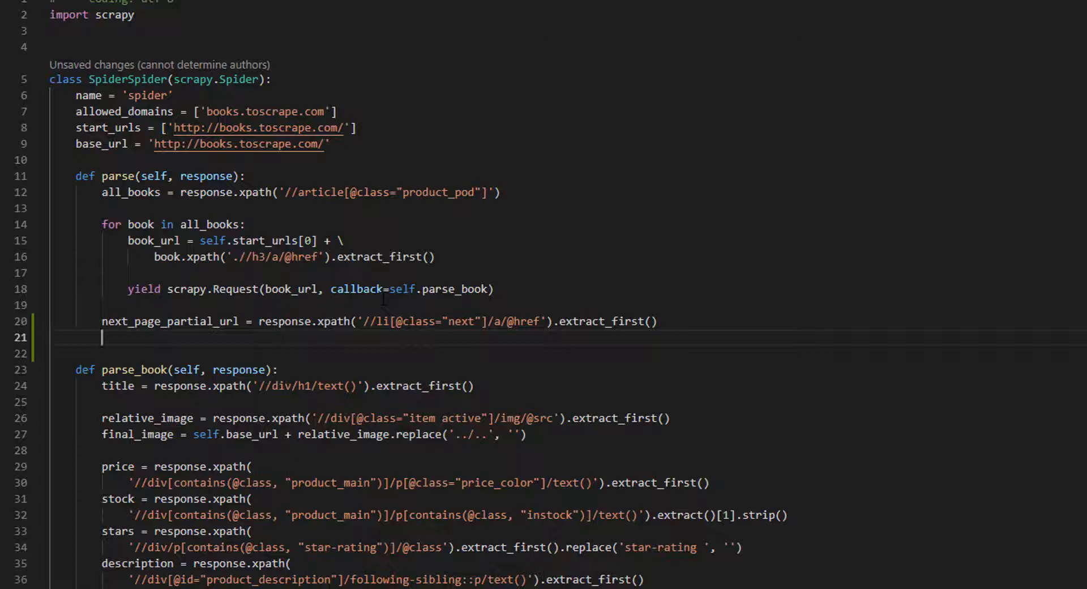
Begin the assignment next_page_url = self.base_url
text(next_page_url)
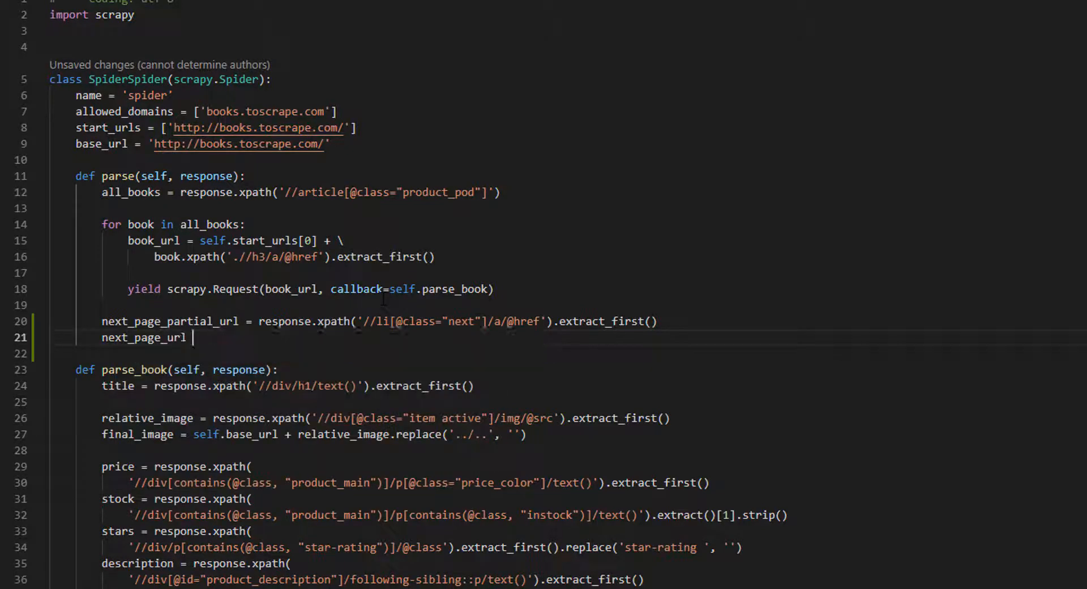
text(=)
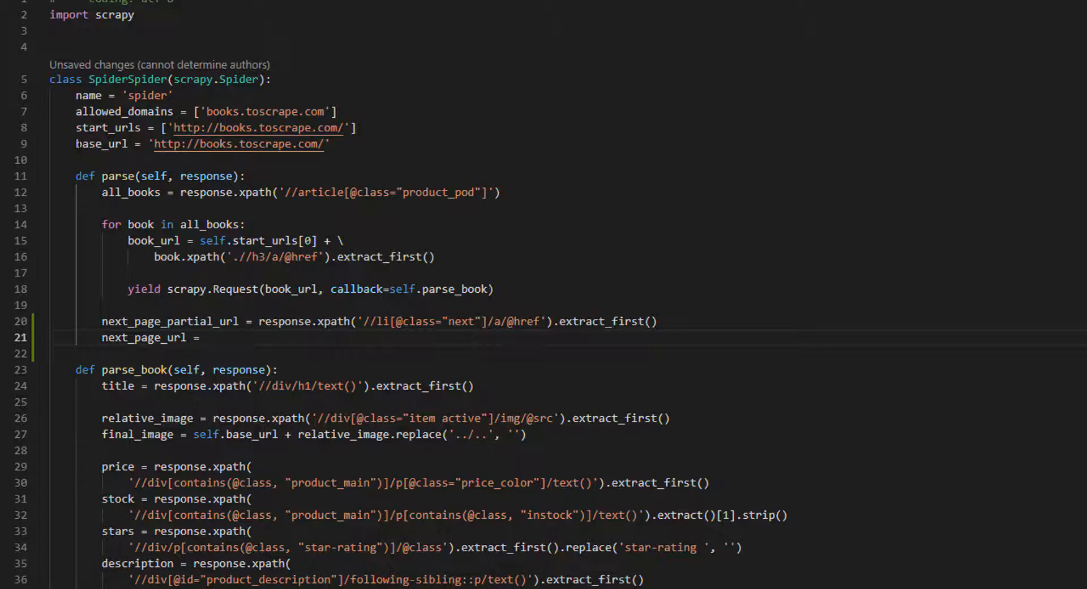
text(self.base_url + next_page_partial_url)
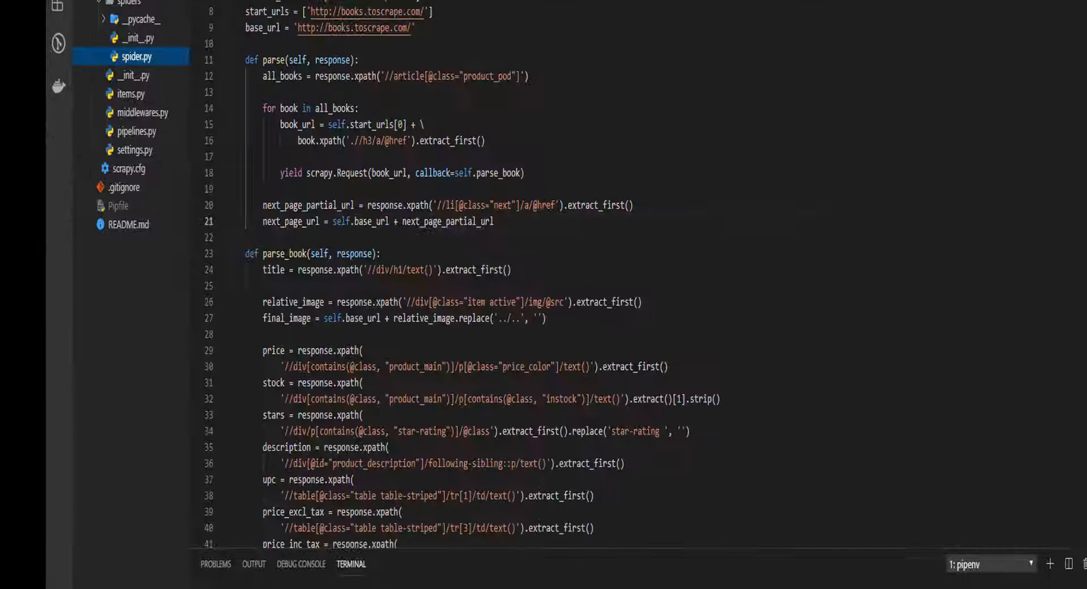
Add yield scrapy.Request(next_page_url, callback=self.parse) at line 23
text(y)
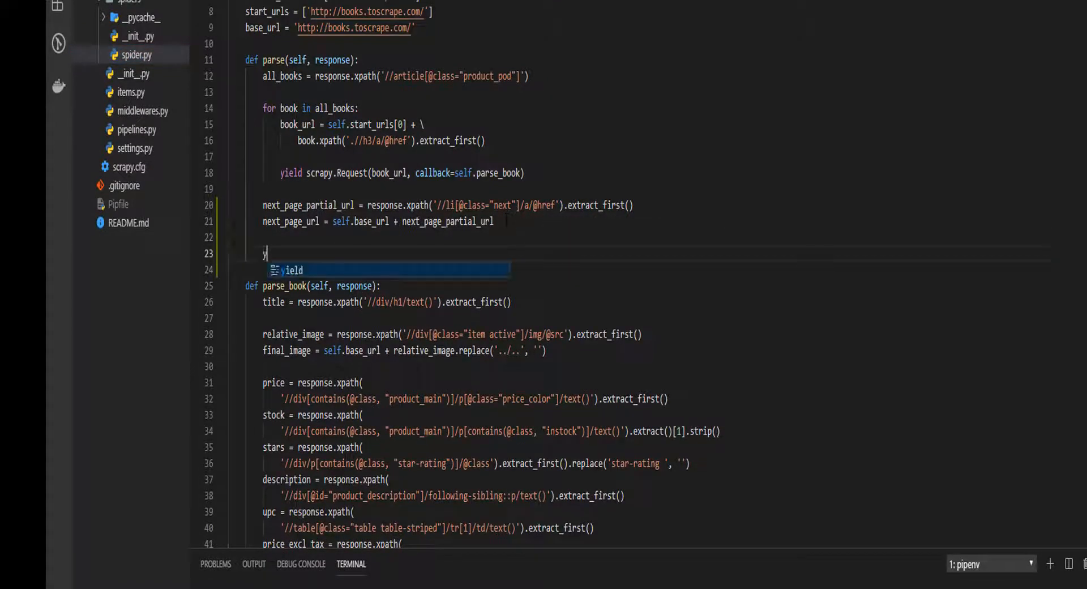
text(ield scrapy.Request(next_page_url,)
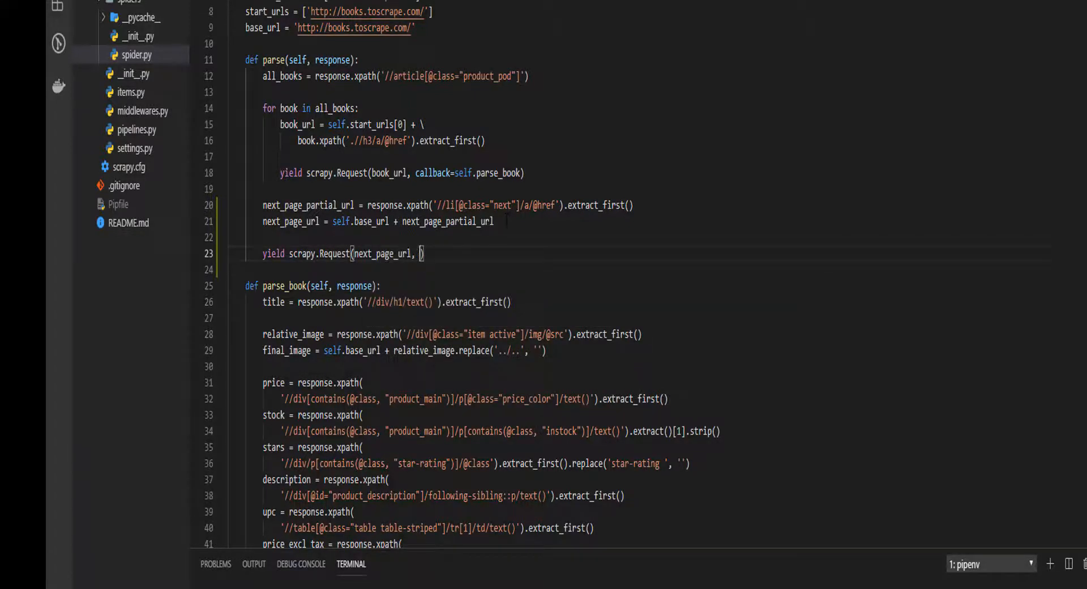
text(callback=)
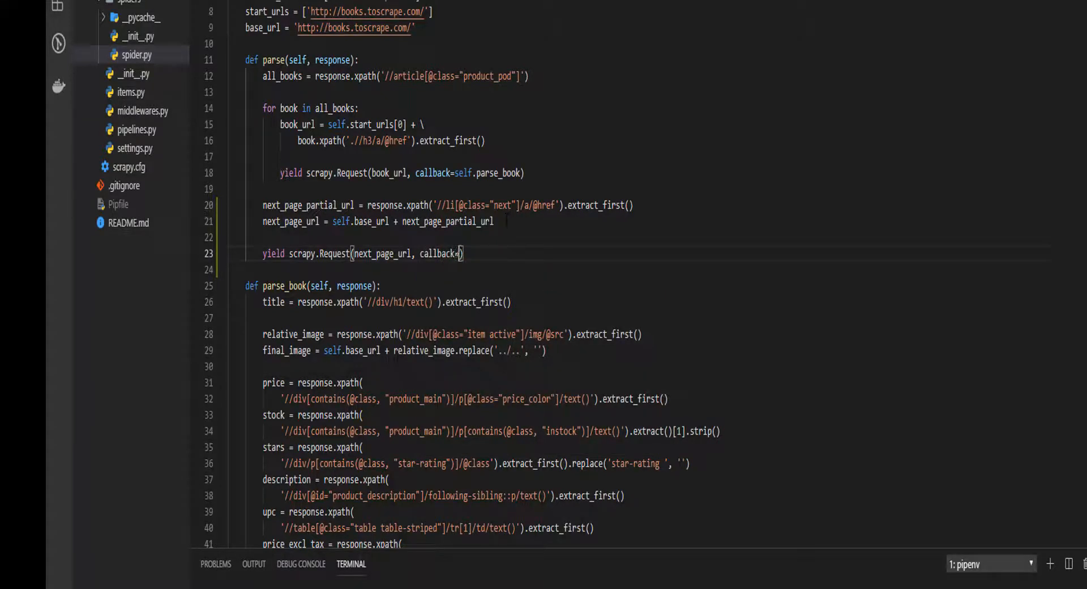
text(self.parse)
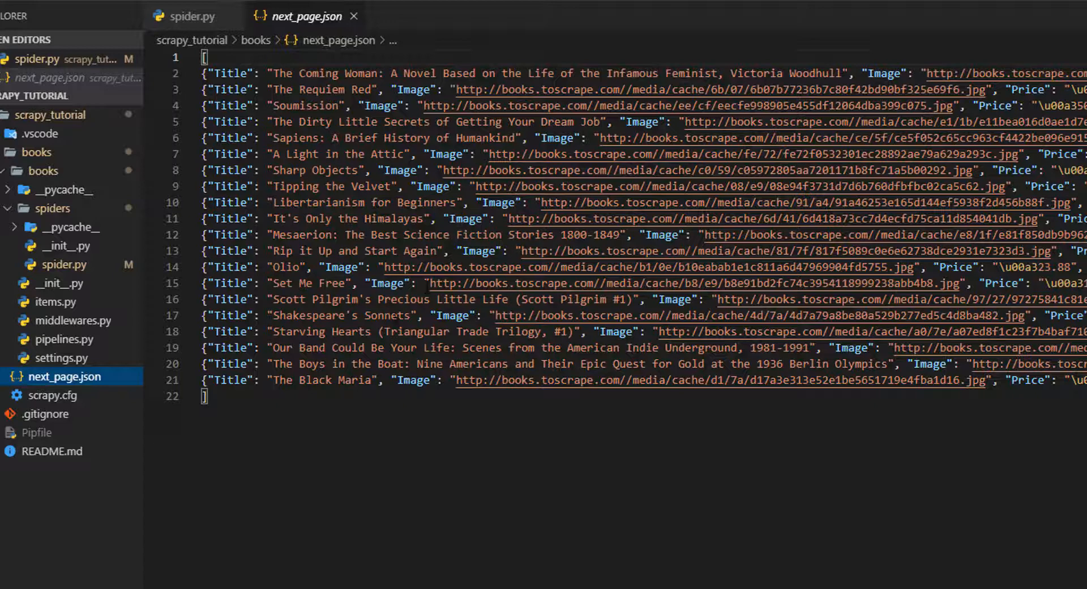
mouse_move(506, 382)
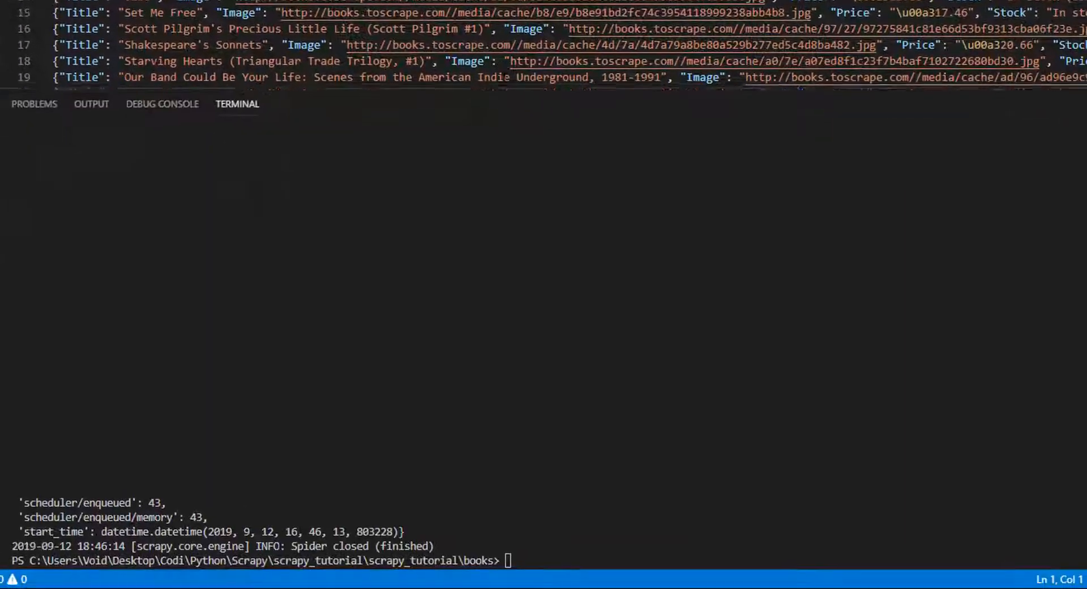
Scroll through the terminal crawl log to find the 404 for a book page
scroll(up, 3)
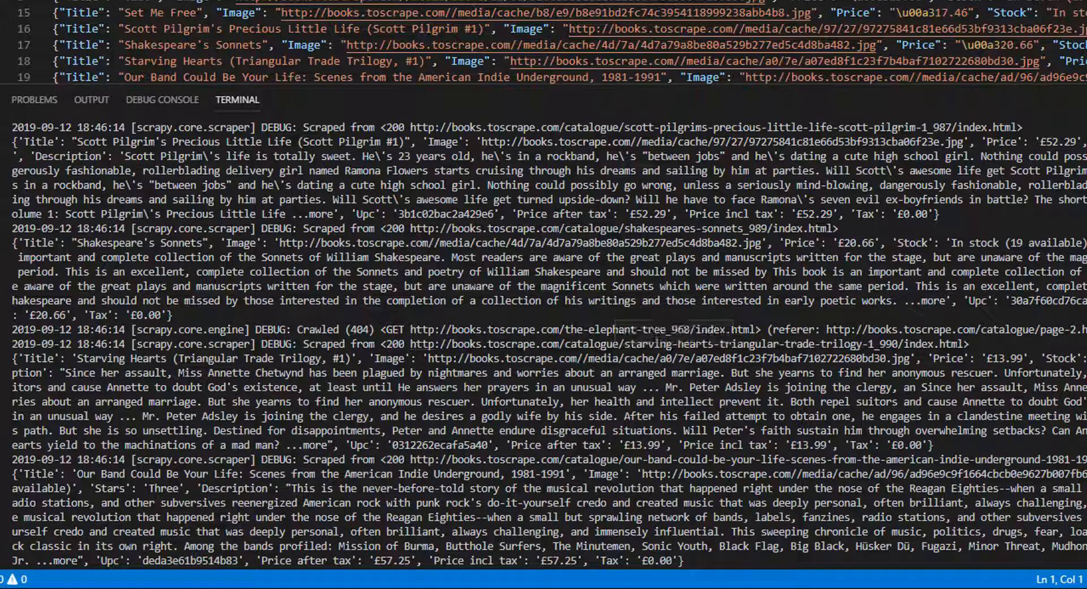
mouse_move(565, 355)
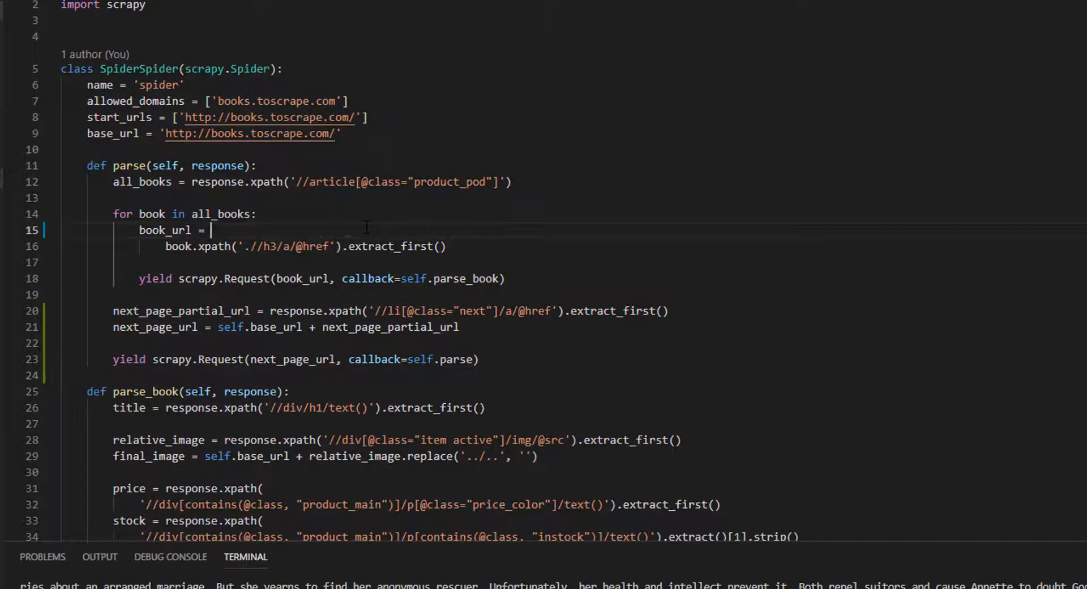
Add: if 'catalogue/' not in book_url: book_url = 'catalogue/' + book_url
key(Delete)
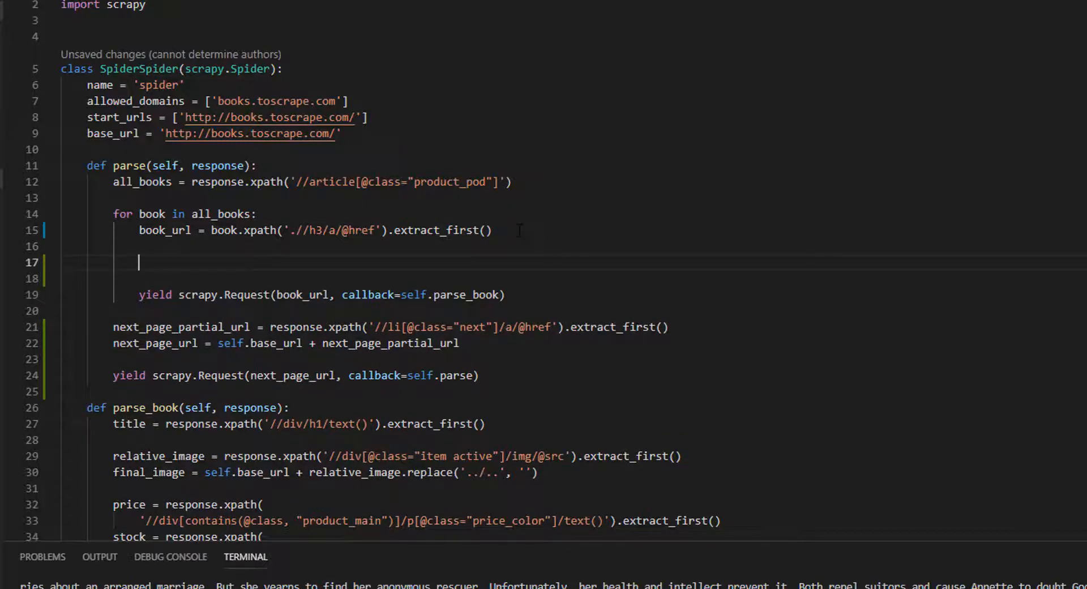
text(if 'catalogue')
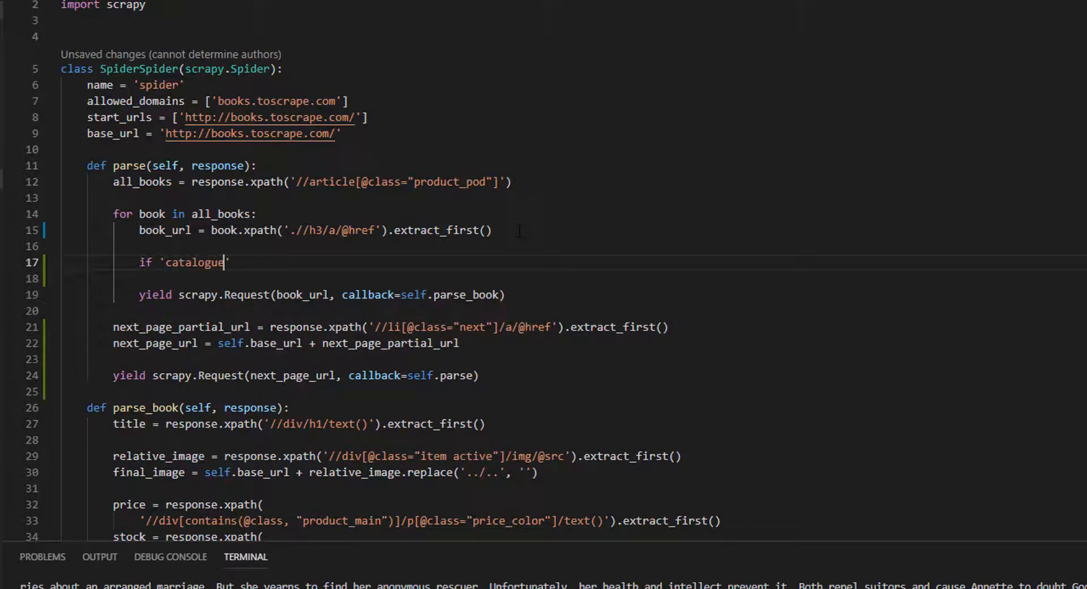
text(/' not)
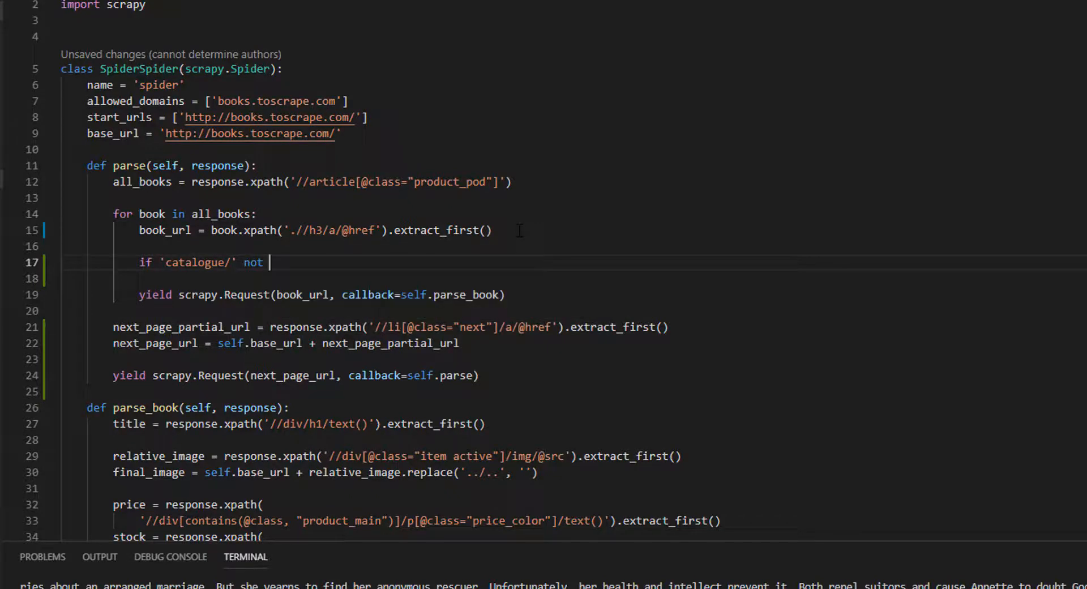
text(in book_url:)
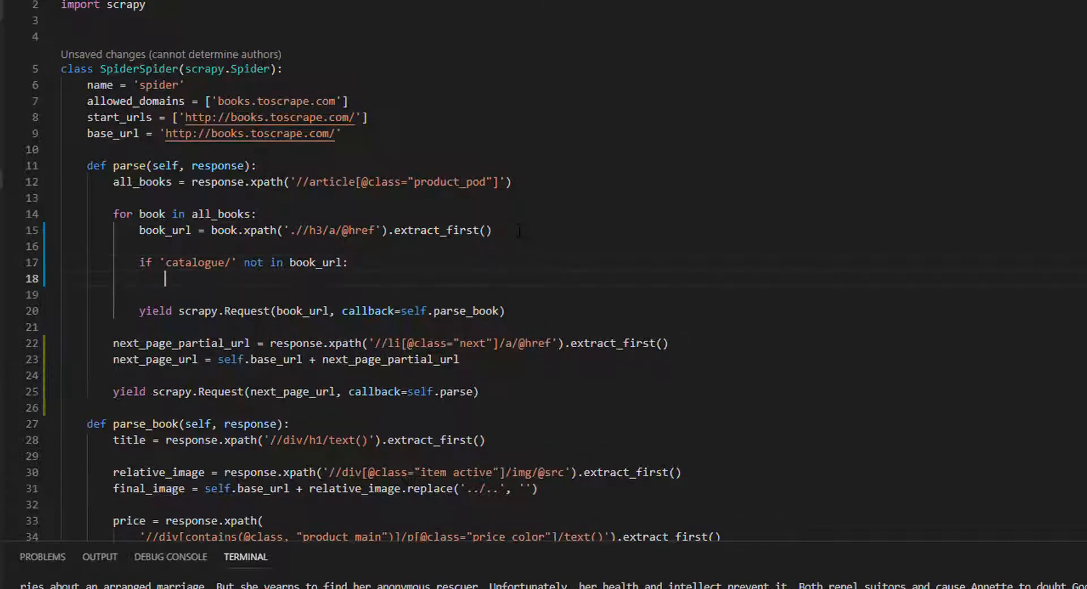
text(booo)
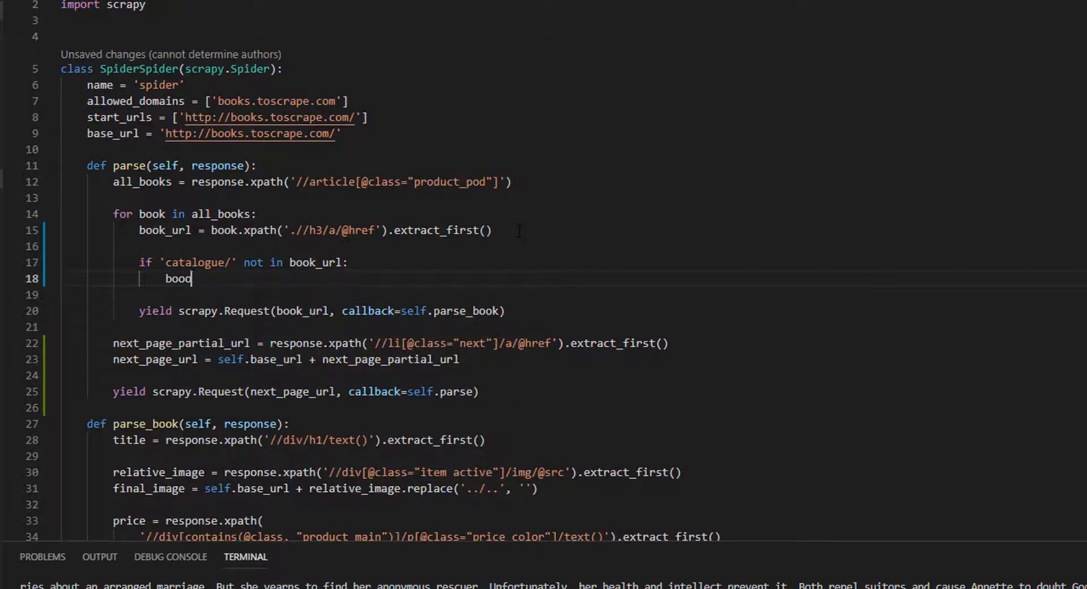
text(book_url =)
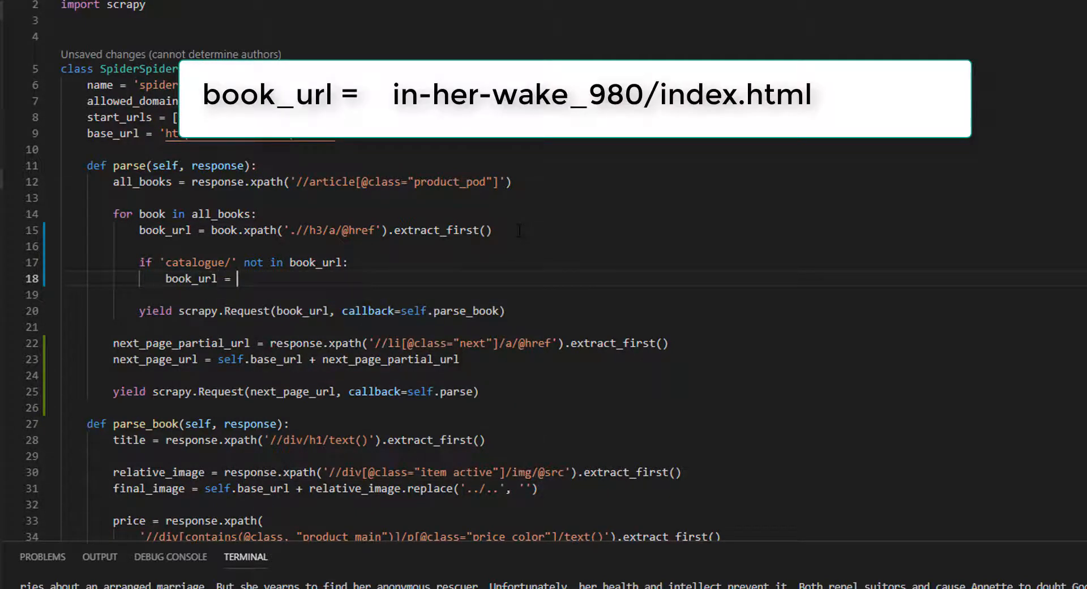
text('catalogue/')
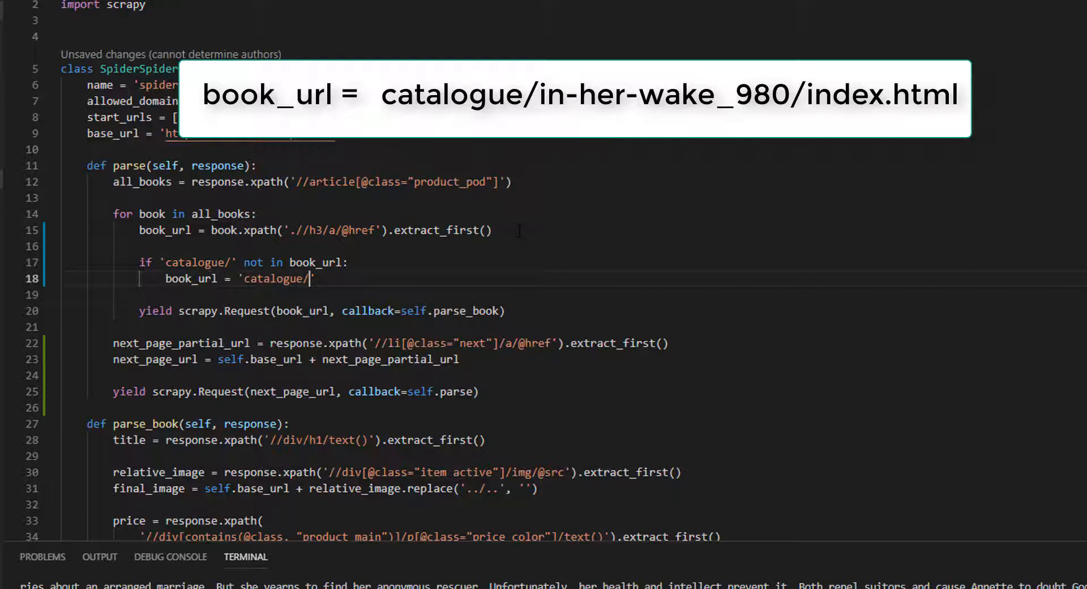
text(+ bok)
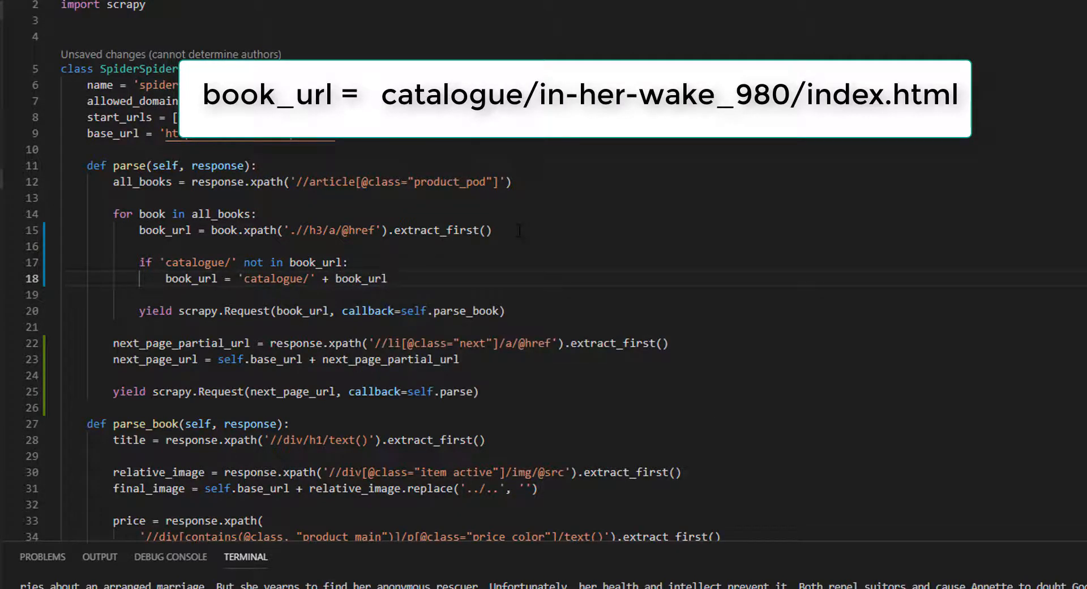
Prepend the base URL with book_url = self.base_url + book_url
key(enter)
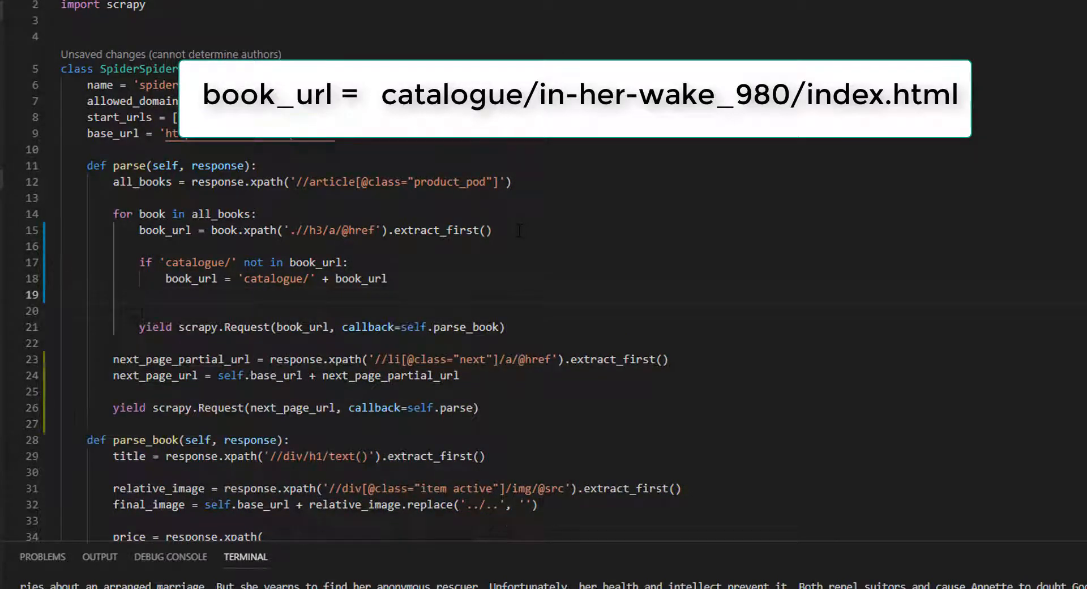
text(book_url)
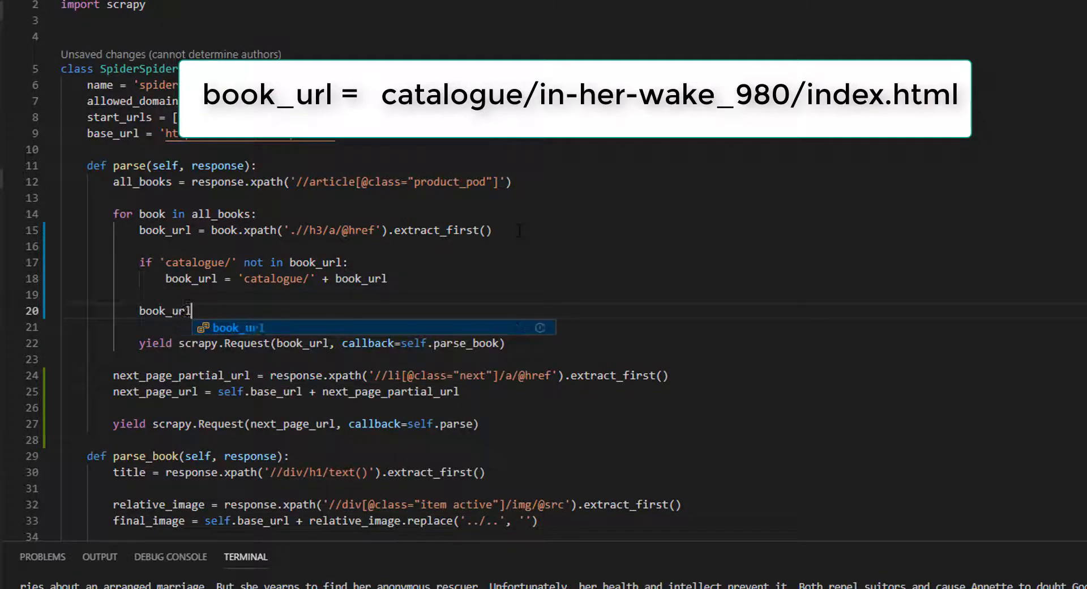
text(= self.base_url +)
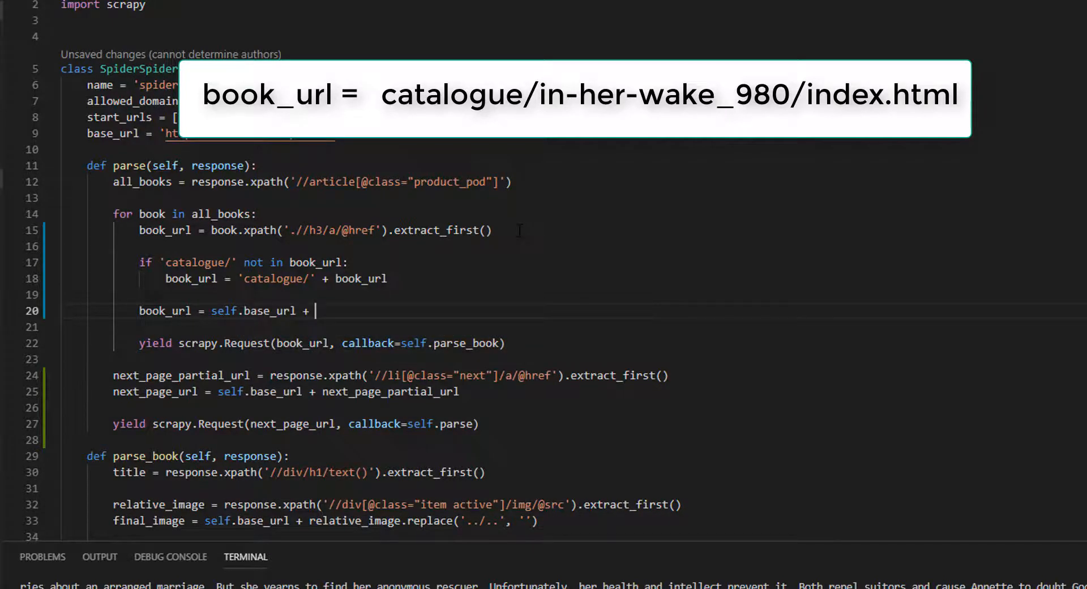
text(book_url)
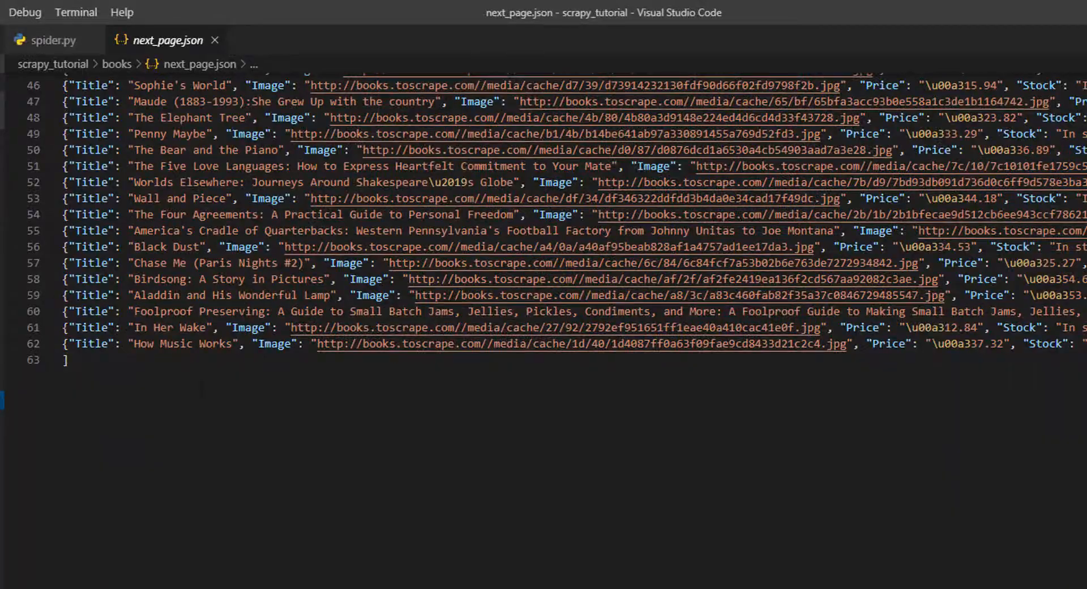
Scroll through next_page.json to inspect the newly appended book entries
scroll(up, 3)
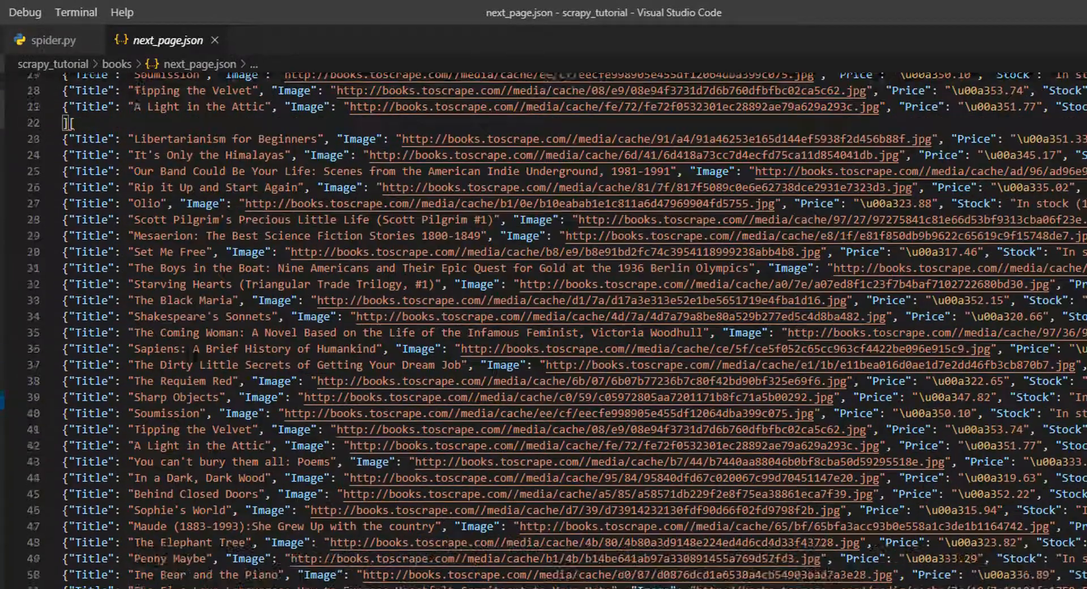
scroll(down, 3)
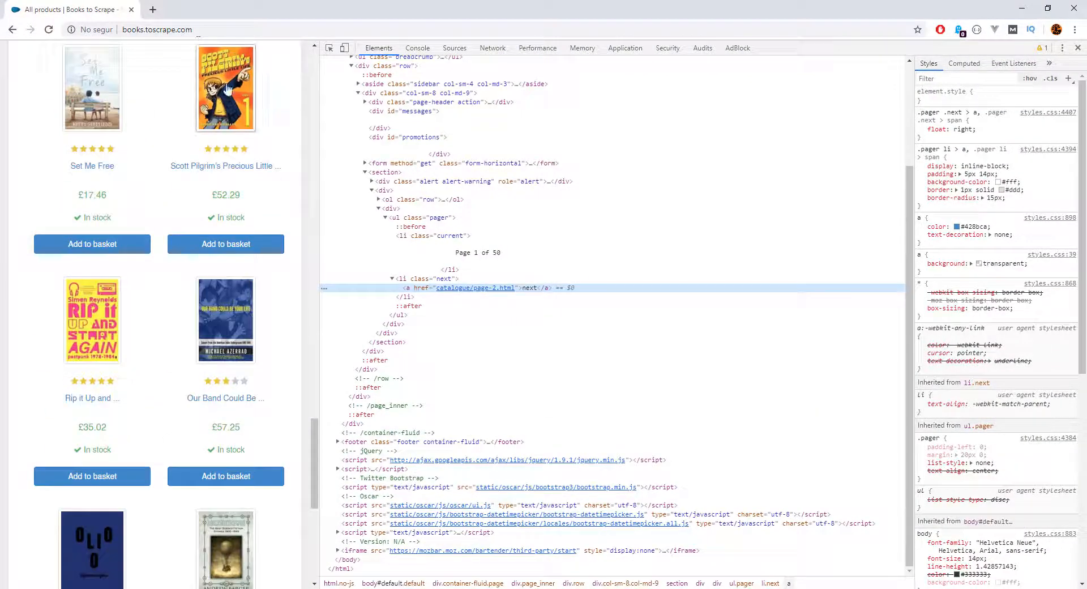
scroll(down, 3)
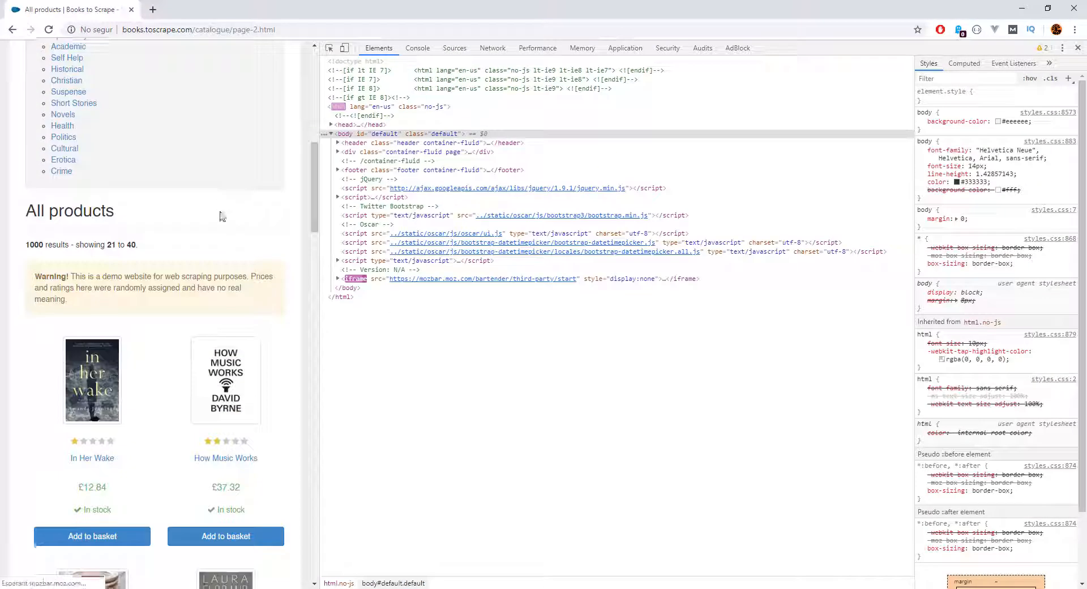
scroll(down, 3)
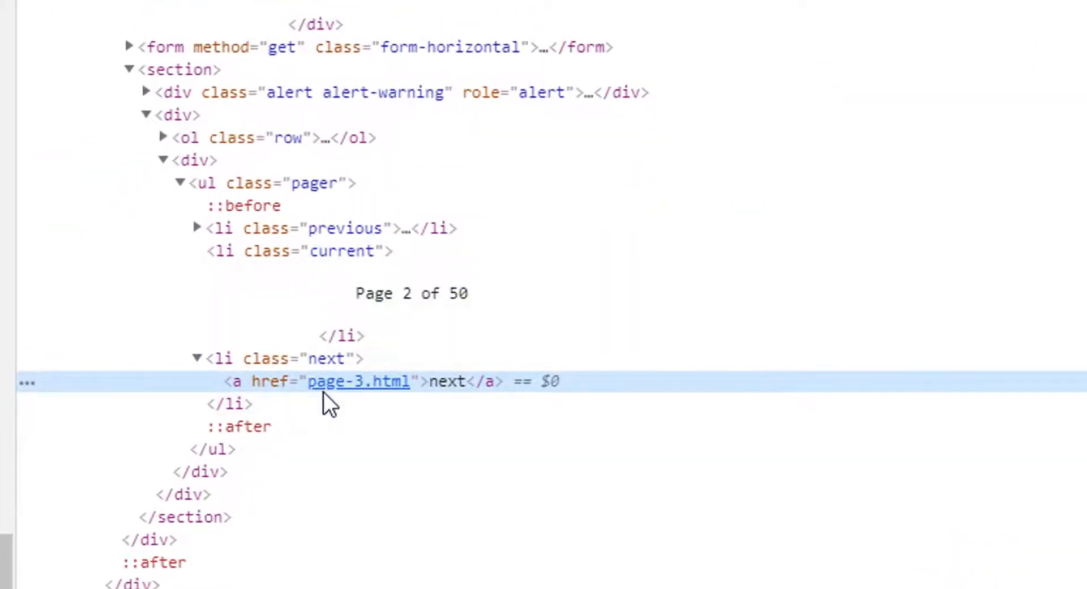
mouse_move(354, 391)
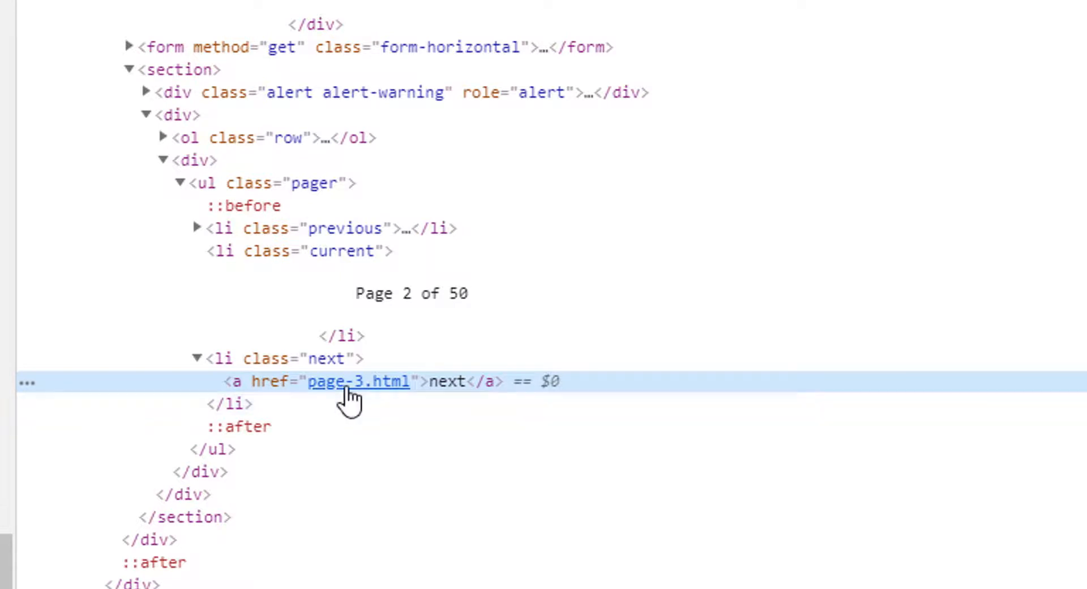
mouse_move(358, 381)
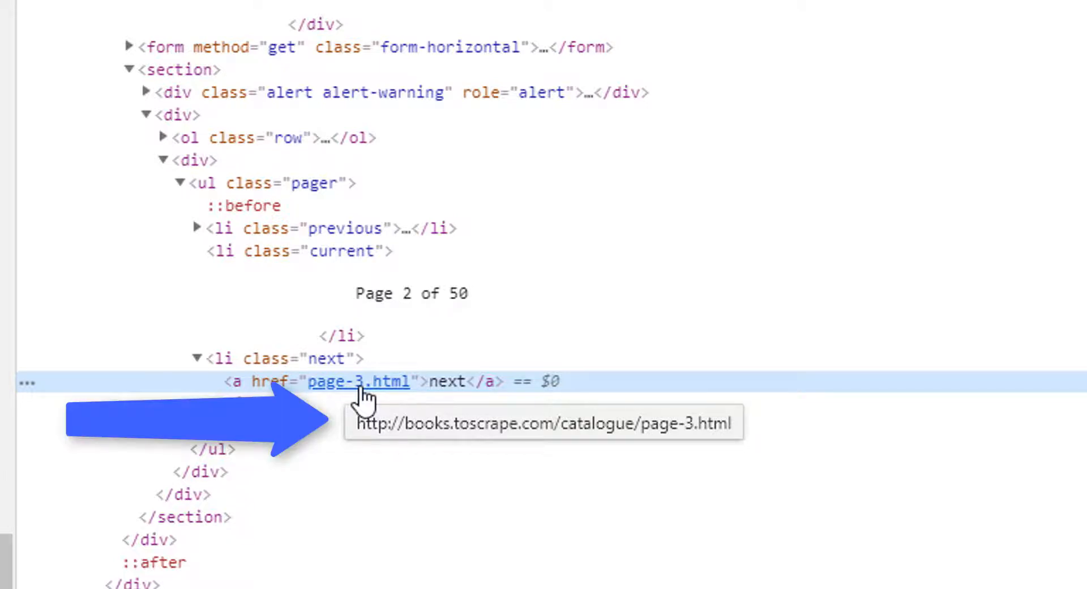
click(12, 29)
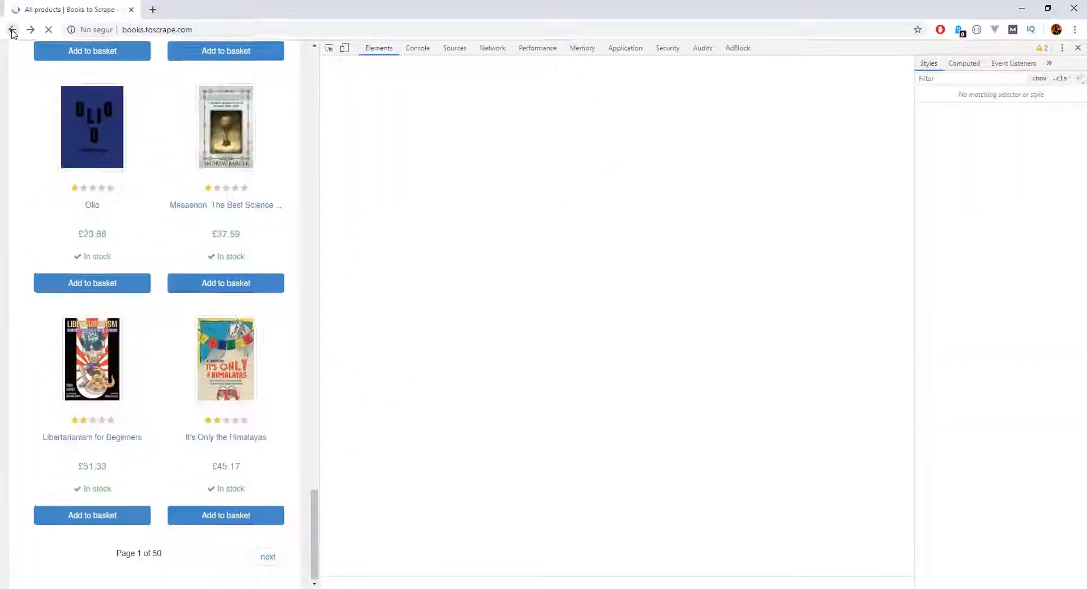
right_click(268, 549)
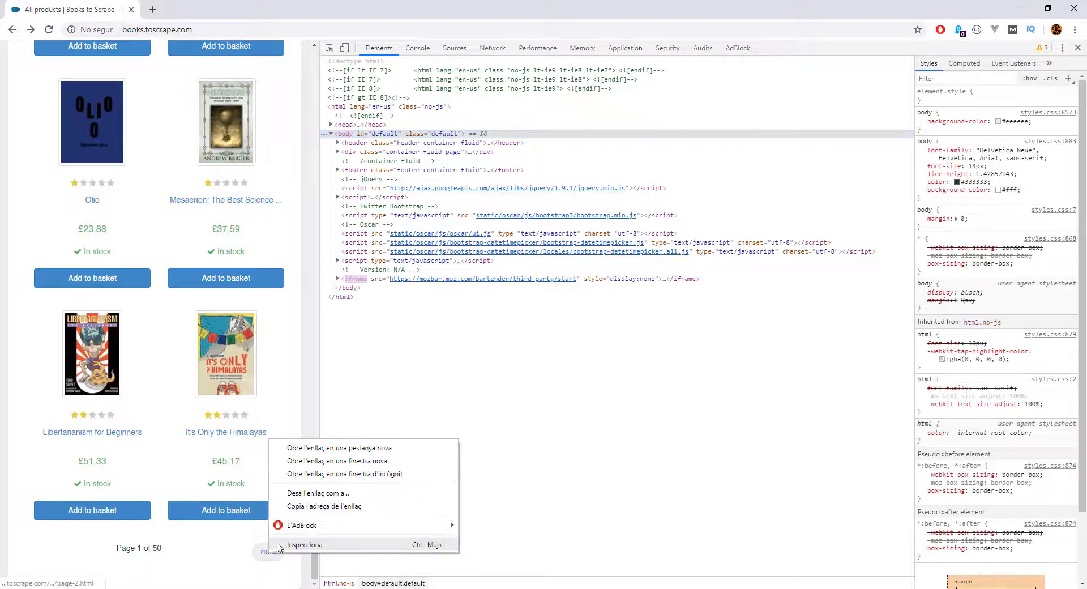
click(305, 545)
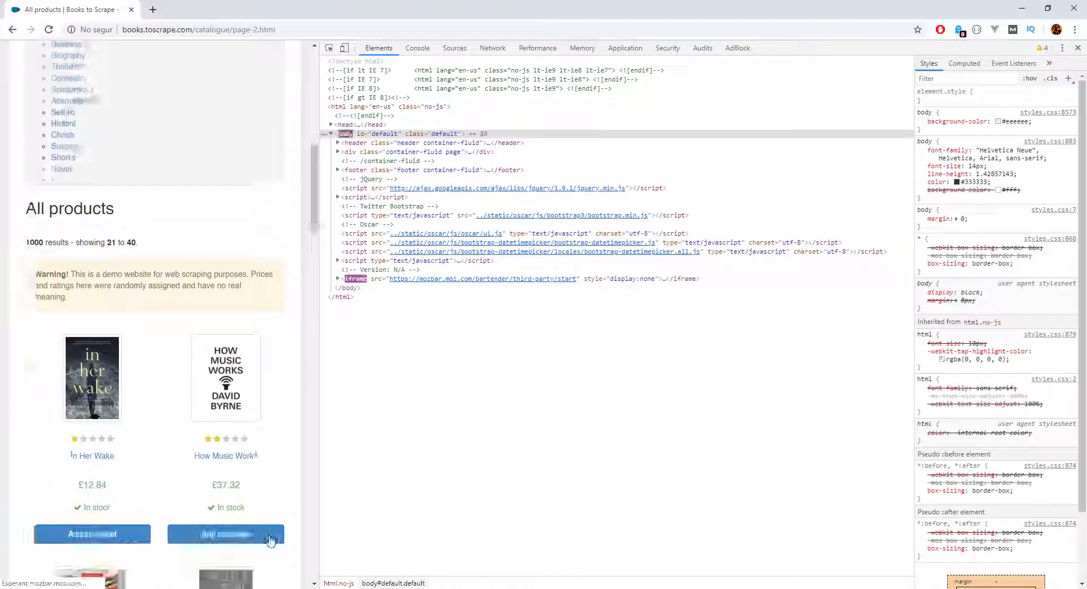
scroll(down, 3)
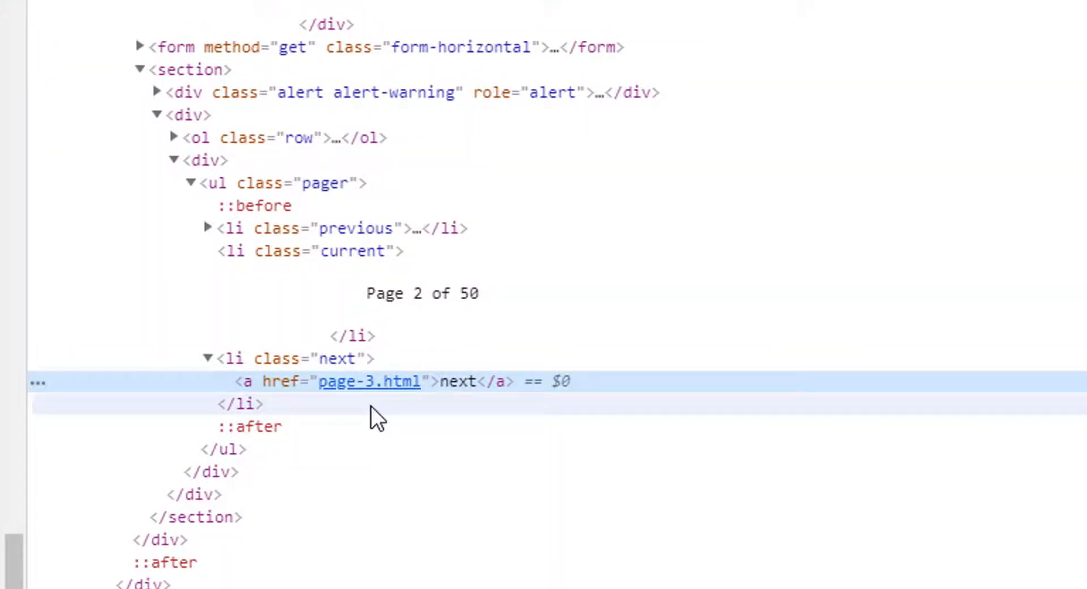
scroll(up, 3)
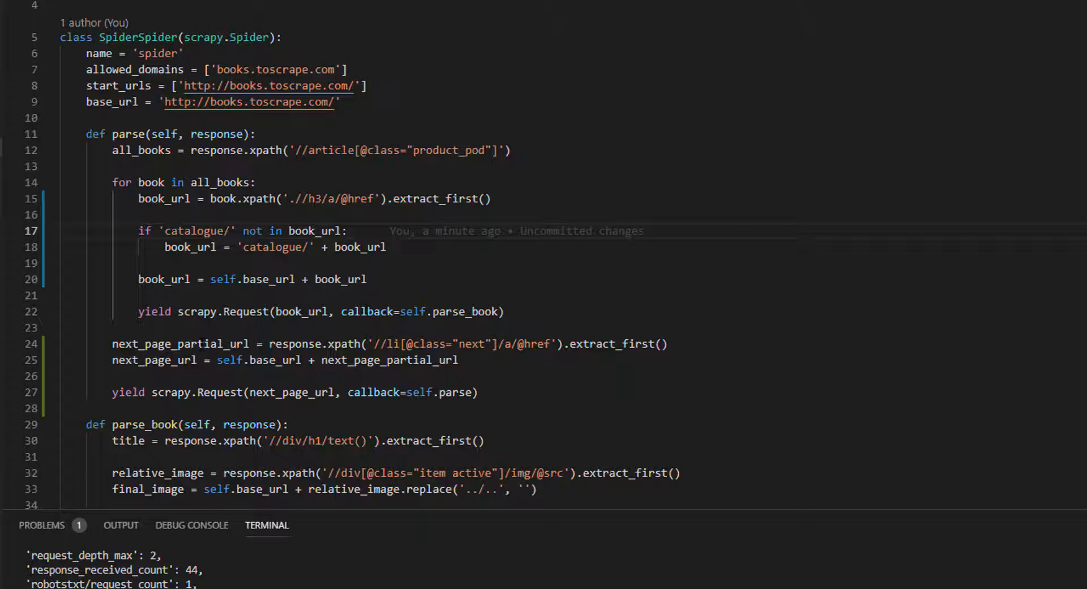
Add: if 'catalogue/' not in next_page_partial_url, prefix it with 'catalogue/'
key(Enter)
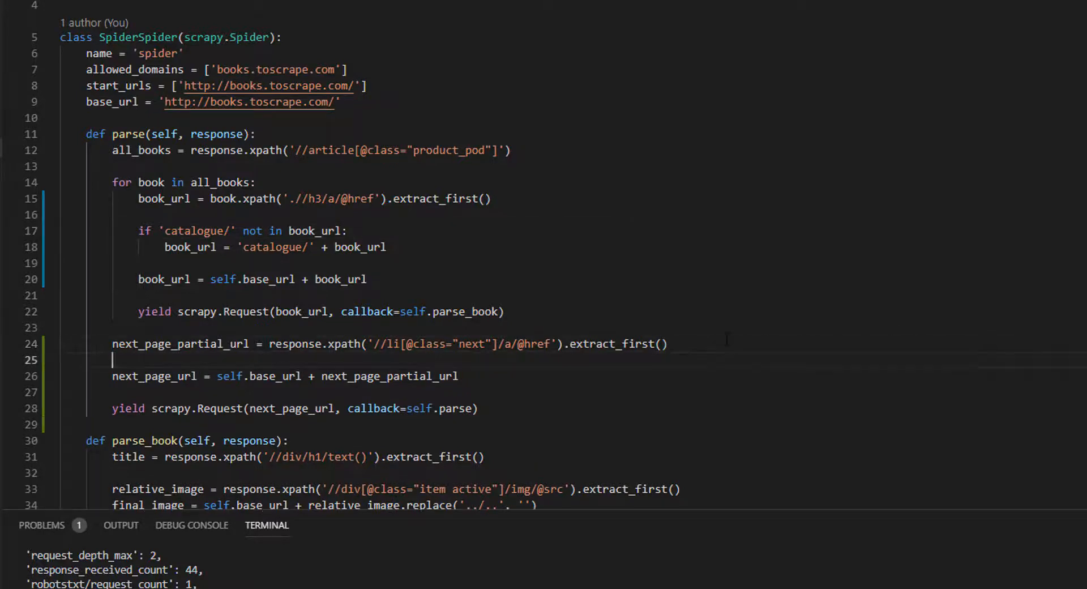
text(i)
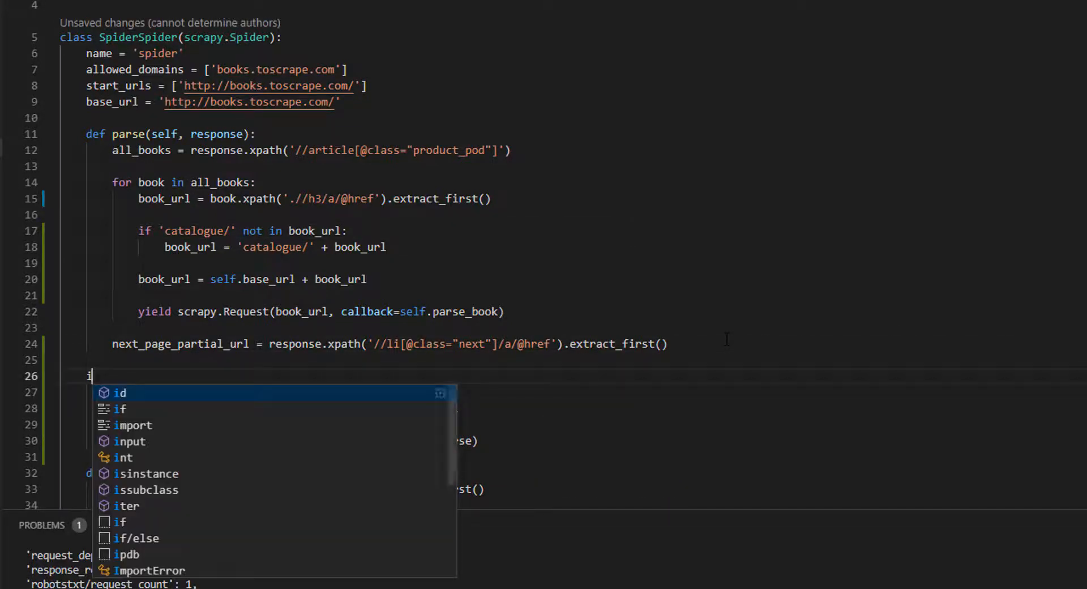
text(f 'catal)
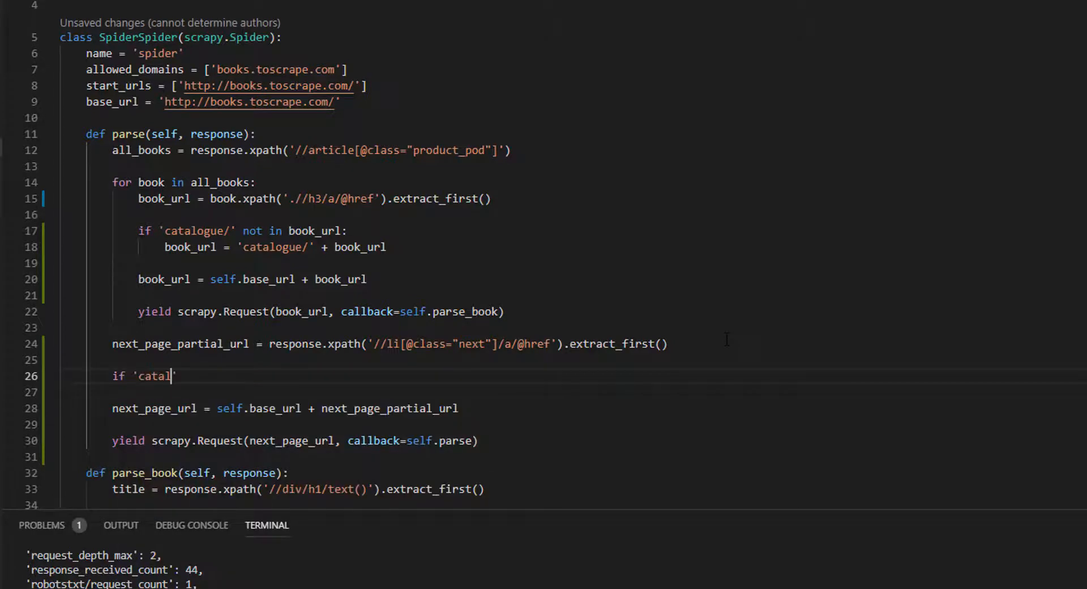
text(ogue/)
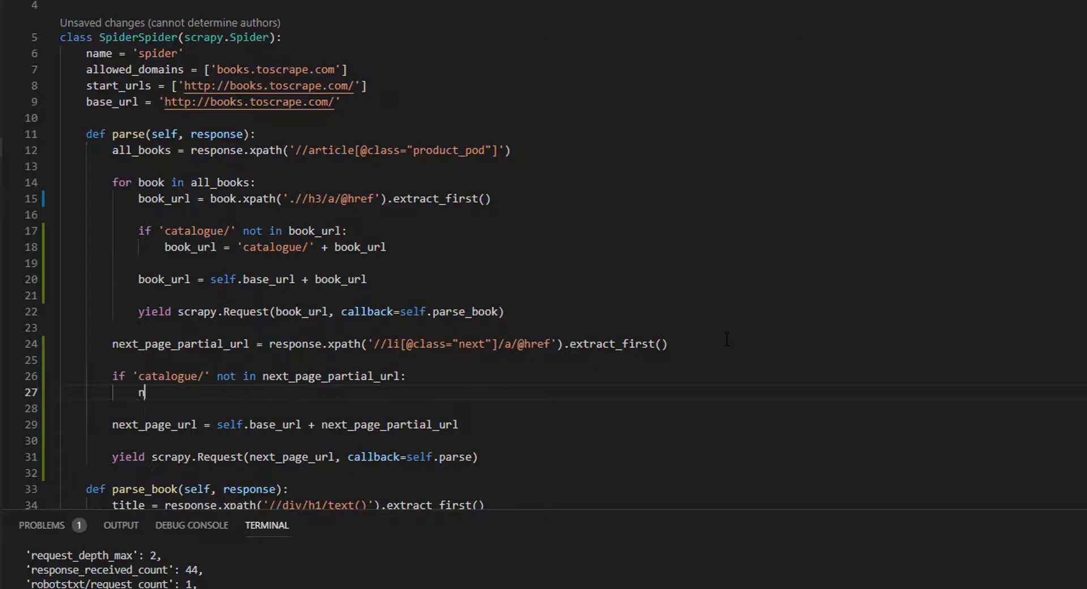
text(ext_page_partial_url)
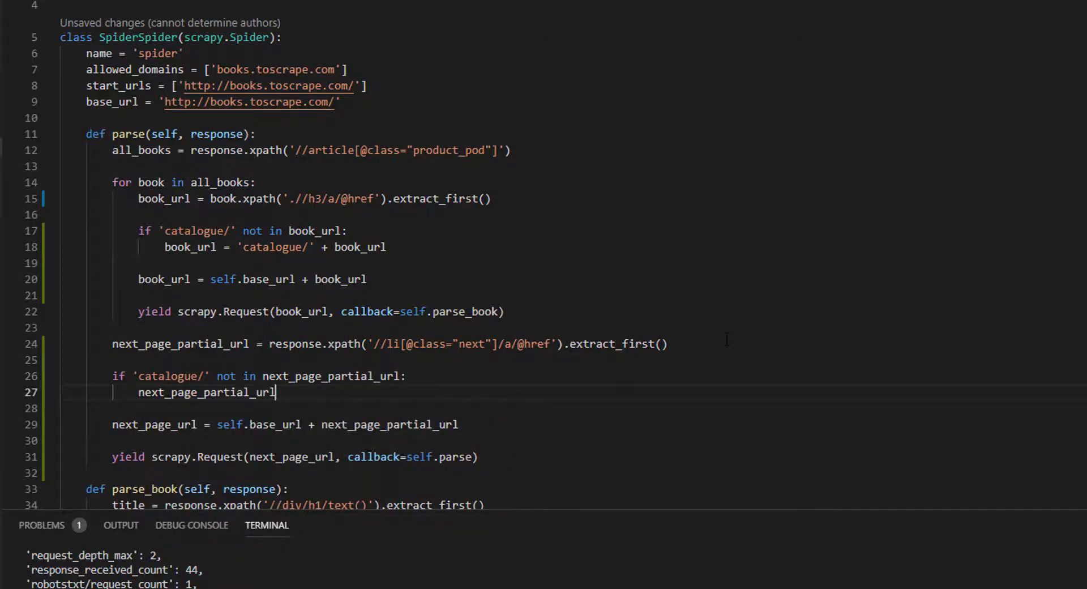
text(= 'catalogue')
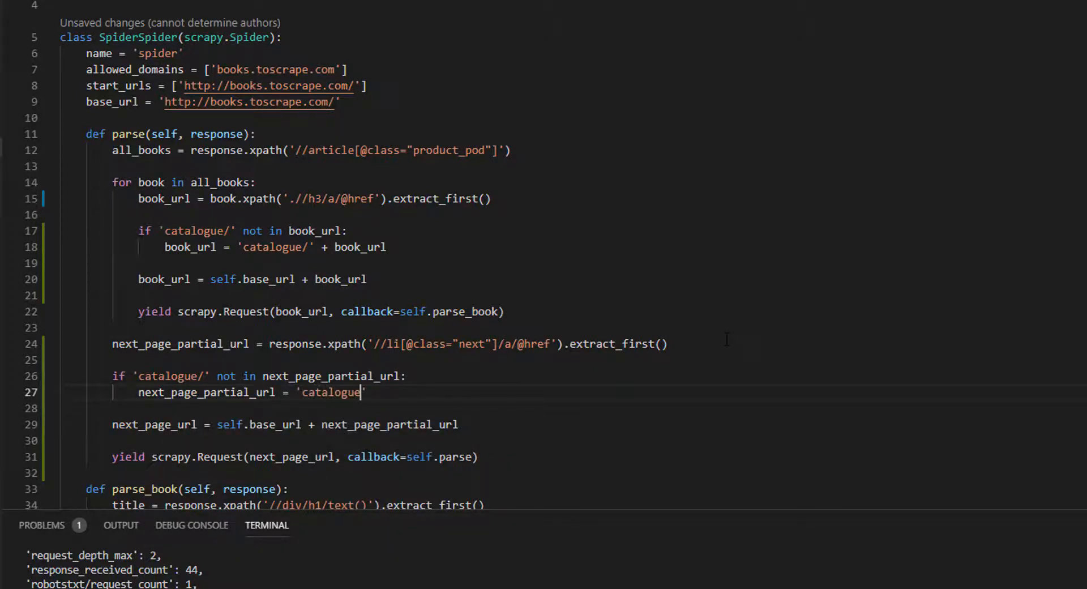
text(+ ne)
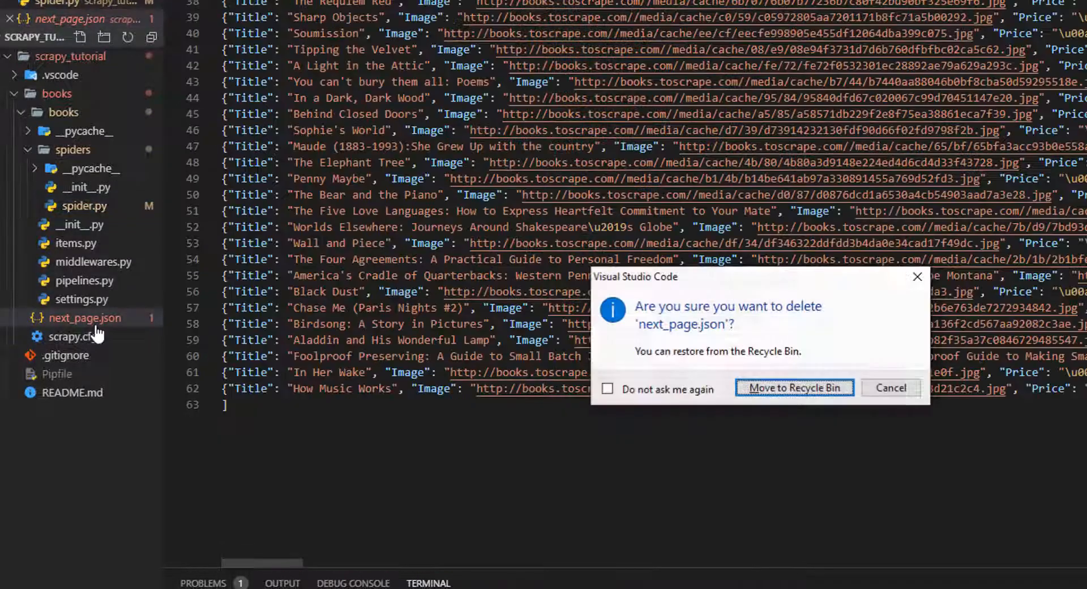
Delete the old next_page.json, rerun the crawl, and open the new thousand-book file
click(794, 387)
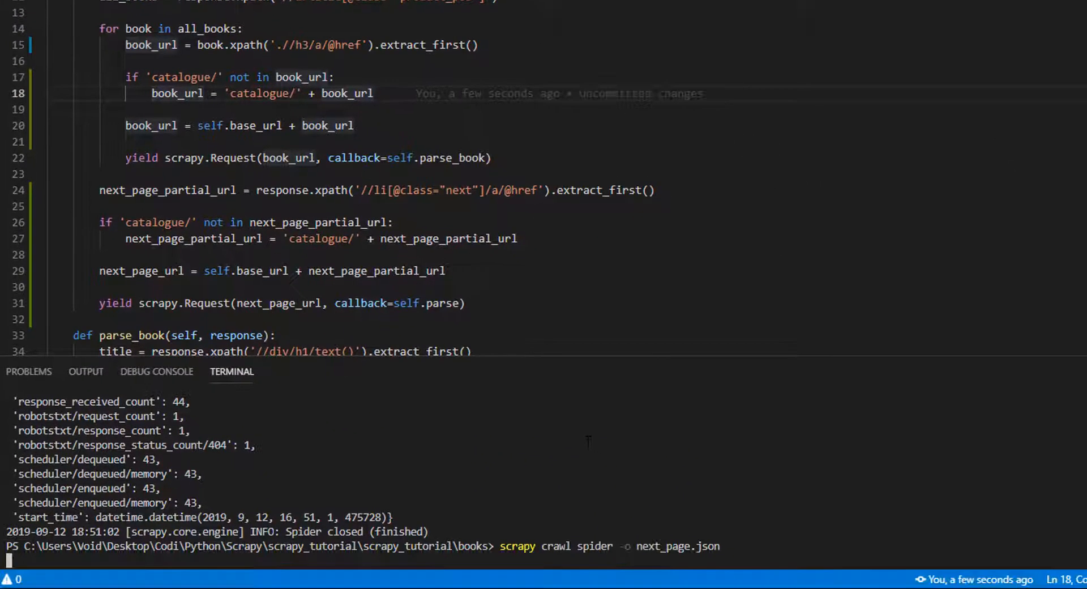
key(Return)
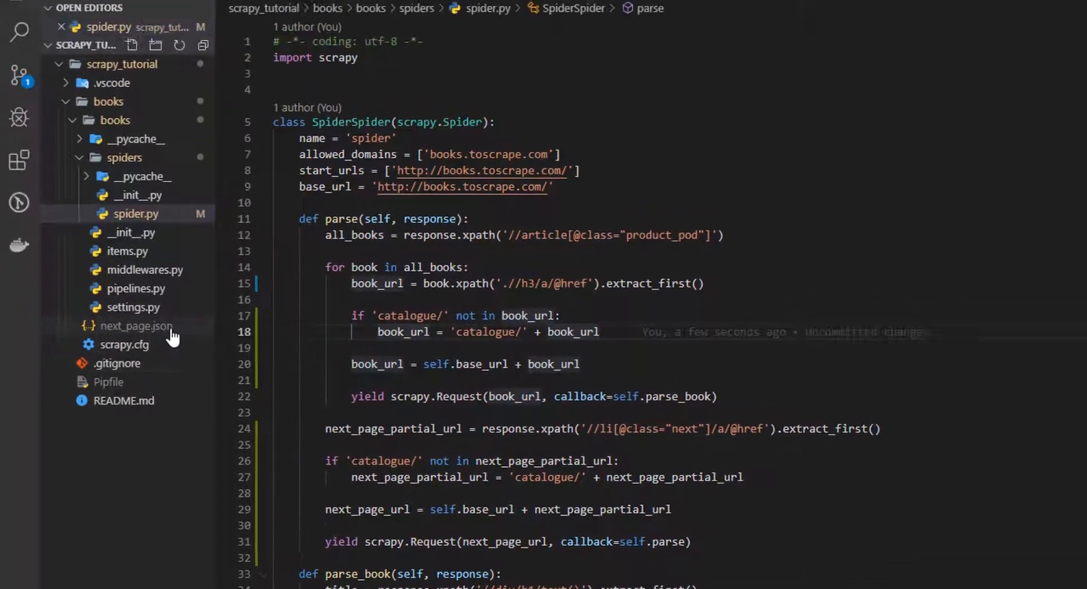
click(136, 326)
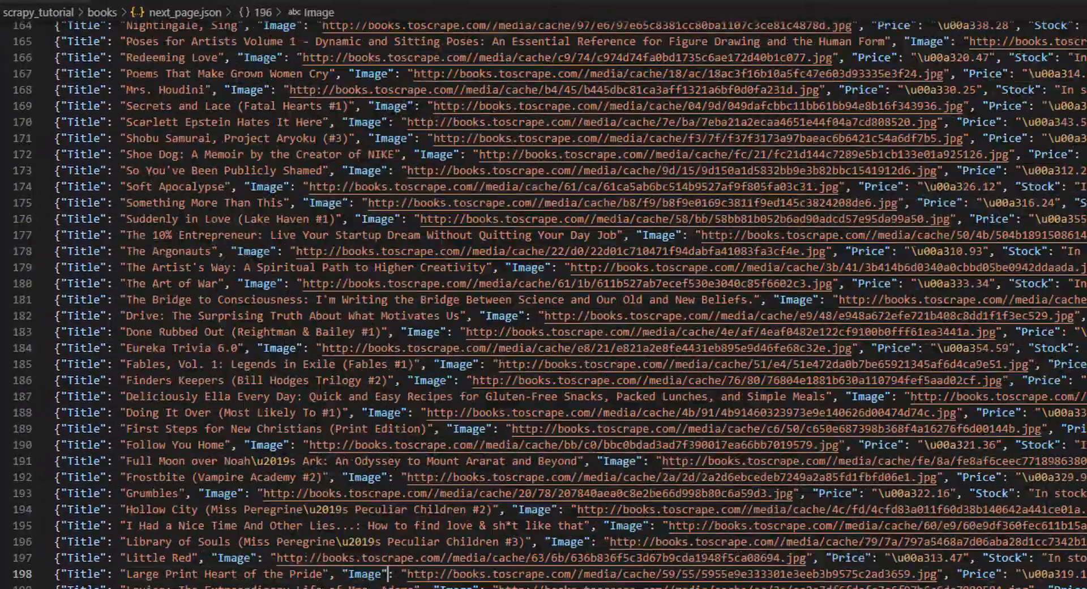
scroll(down, 3)
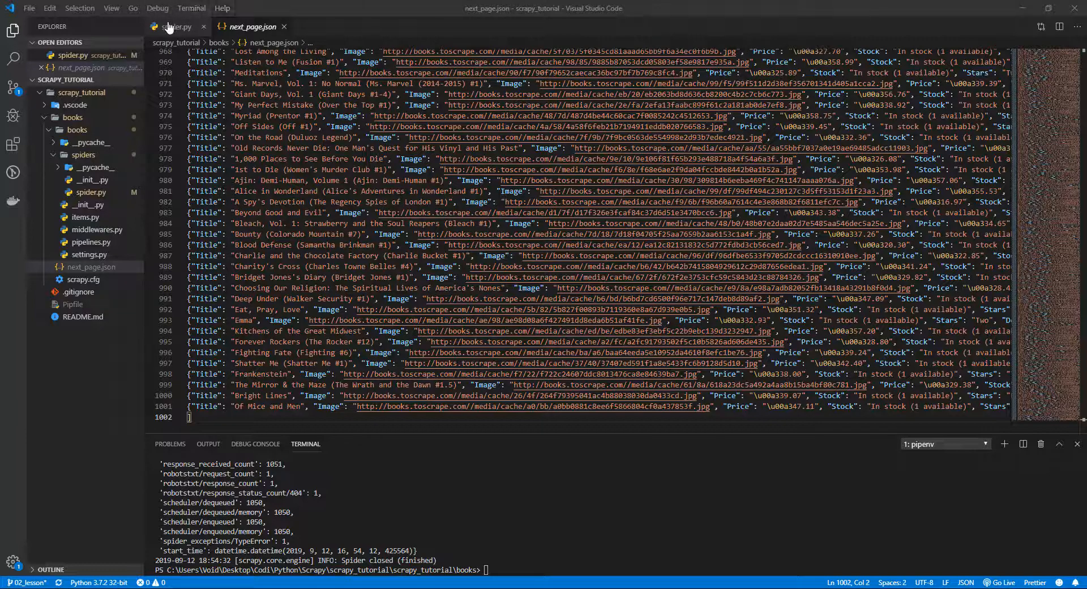
Return to spider.py and highlight the new catalogue-prefix check for next-page links
click(174, 26)
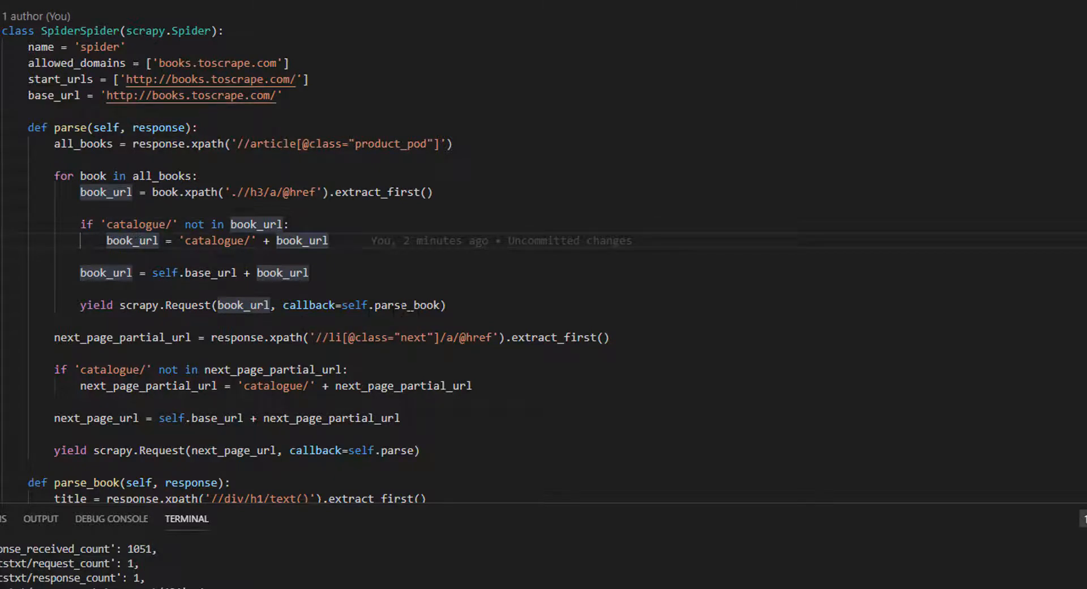
mouse_move(411, 305)
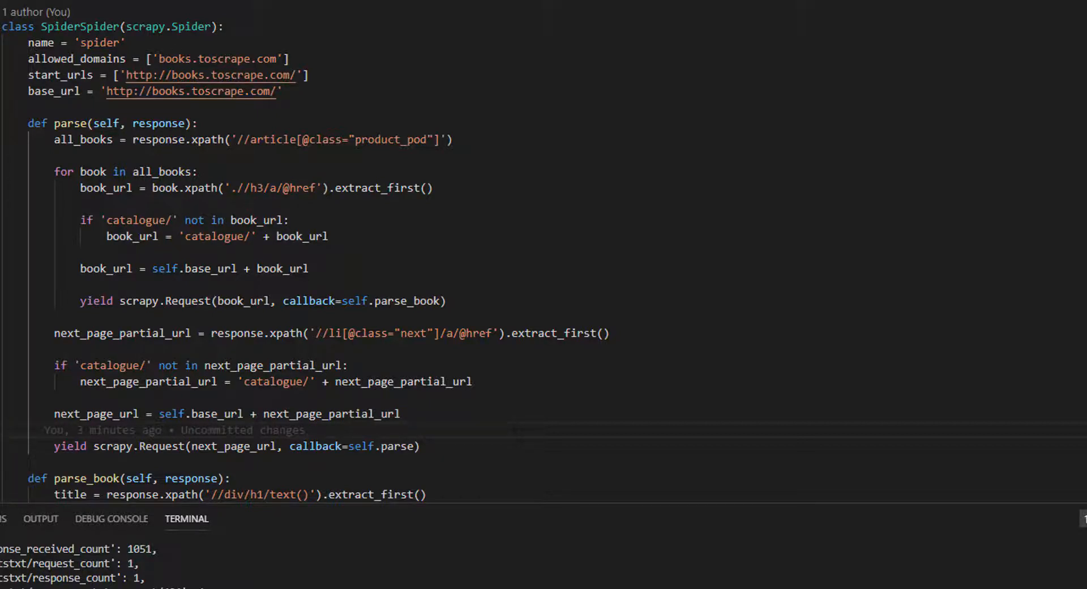
click(124, 364)
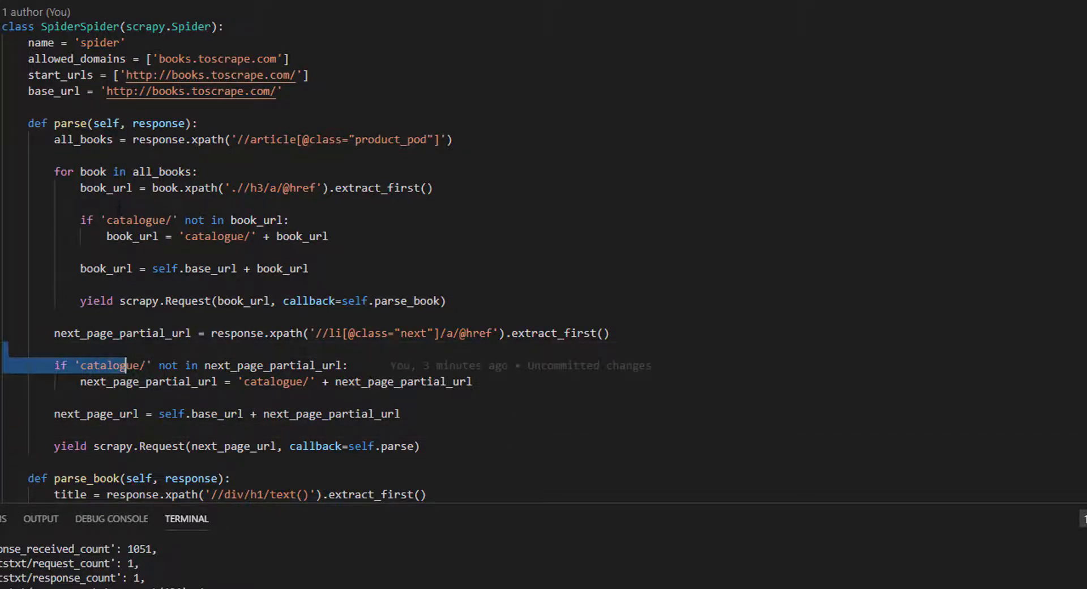